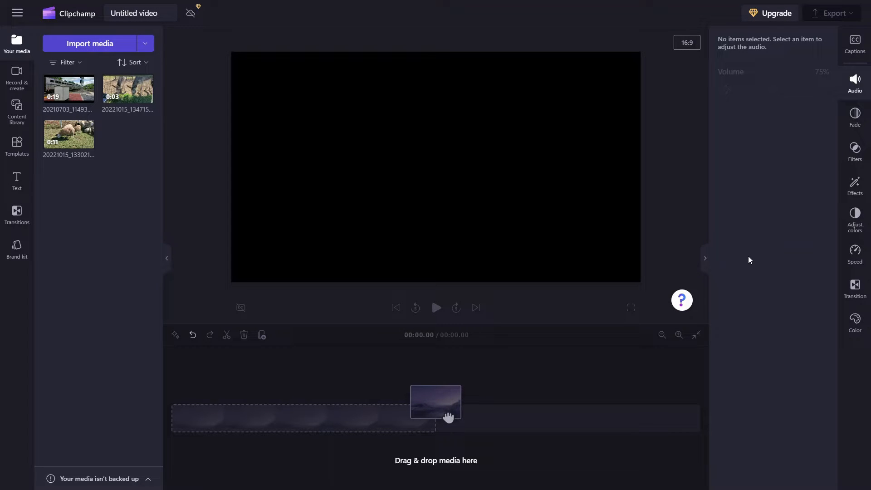
{"action": "mouse_move", "coordinate": [805, 299]}
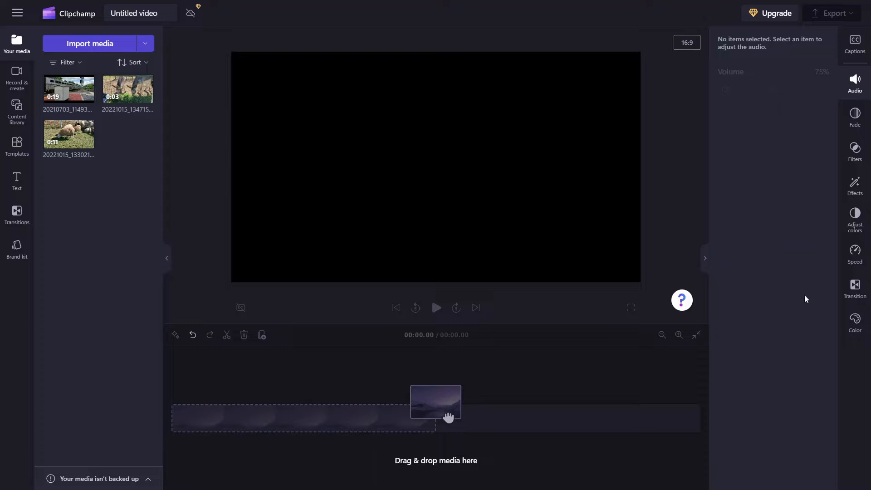
{"action": "mouse_move", "coordinate": [833, 149]}
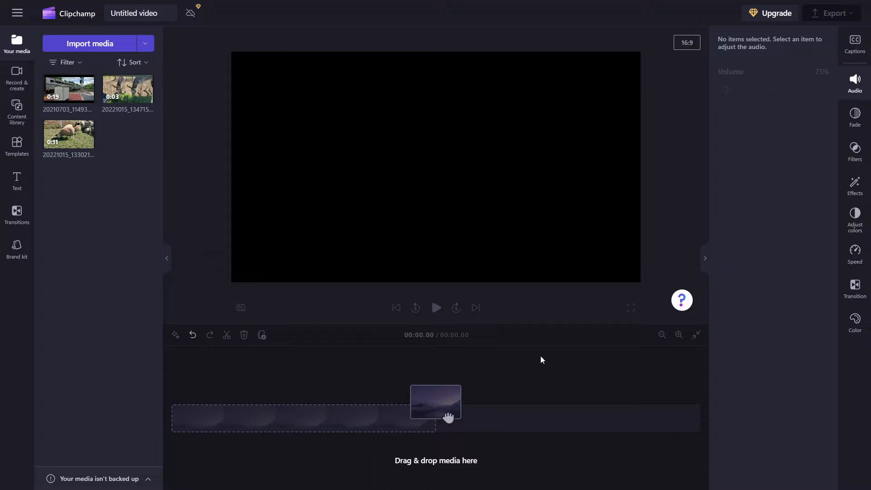
{"action": "mouse_move", "coordinate": [517, 428]}
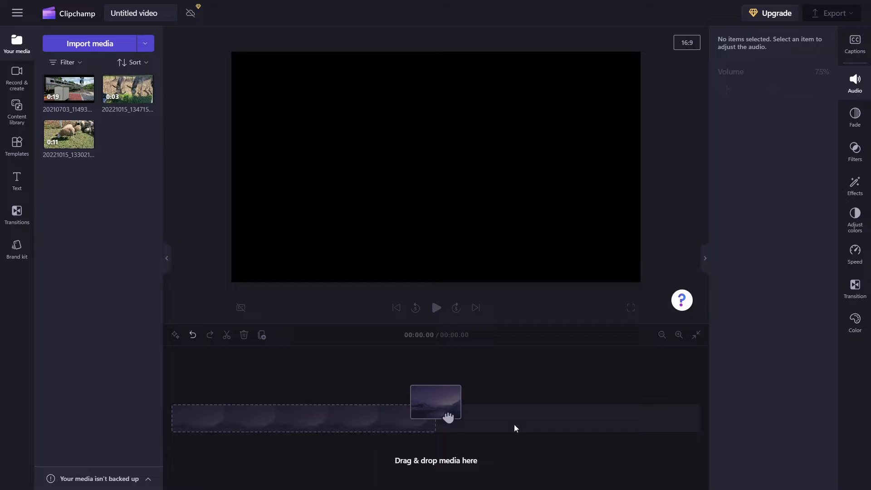
{"action": "mouse_move", "coordinate": [559, 434]}
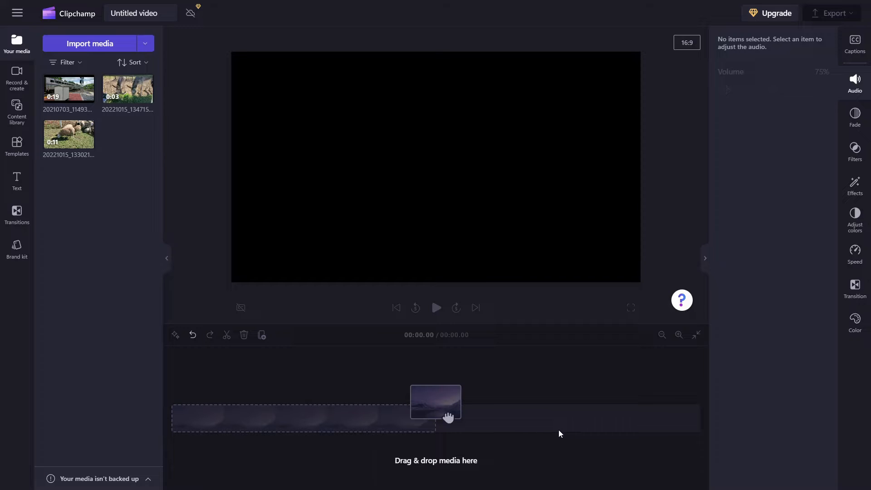
{"action": "mouse_move", "coordinate": [735, 386]}
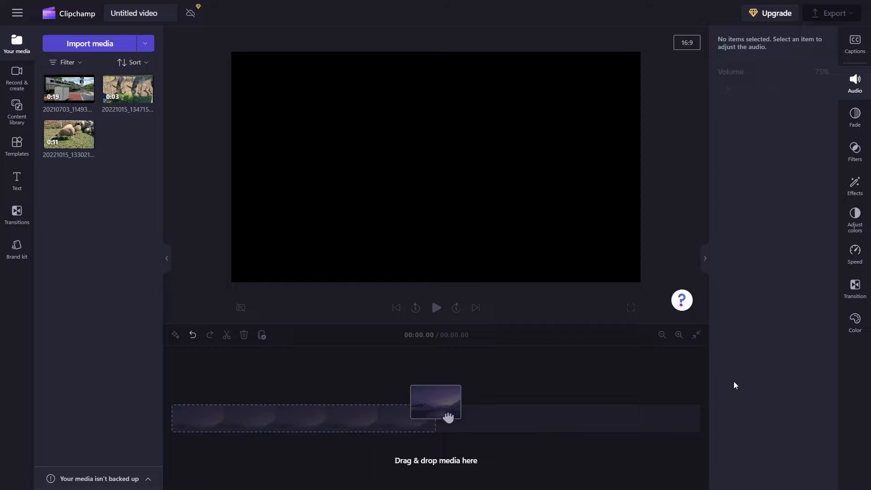
{"action": "mouse_move", "coordinate": [685, 400]}
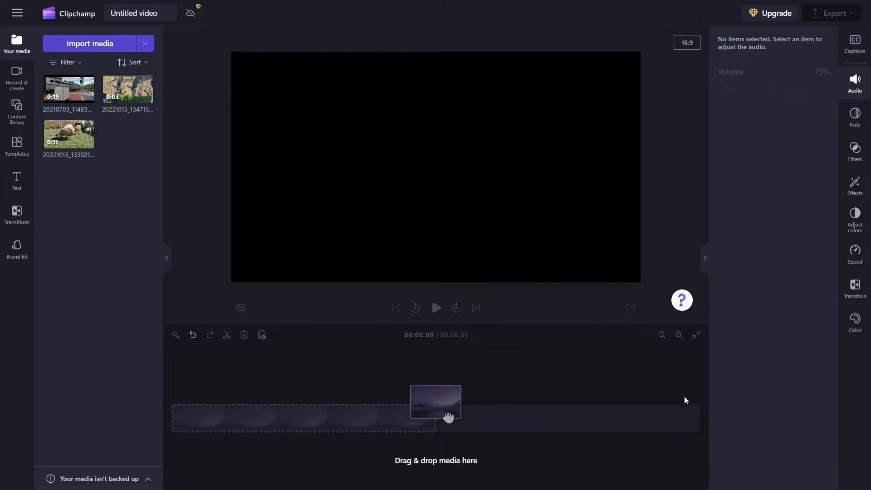
{"action": "mouse_move", "coordinate": [505, 419]}
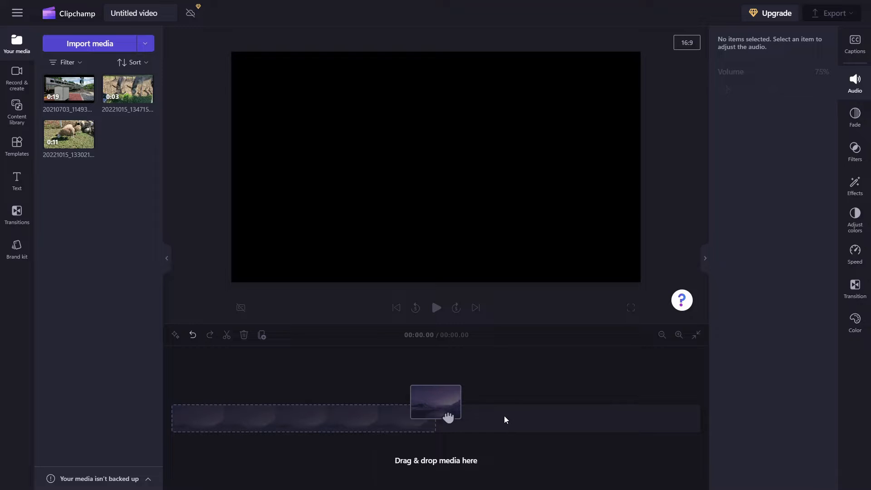
{"action": "mouse_move", "coordinate": [417, 419]}
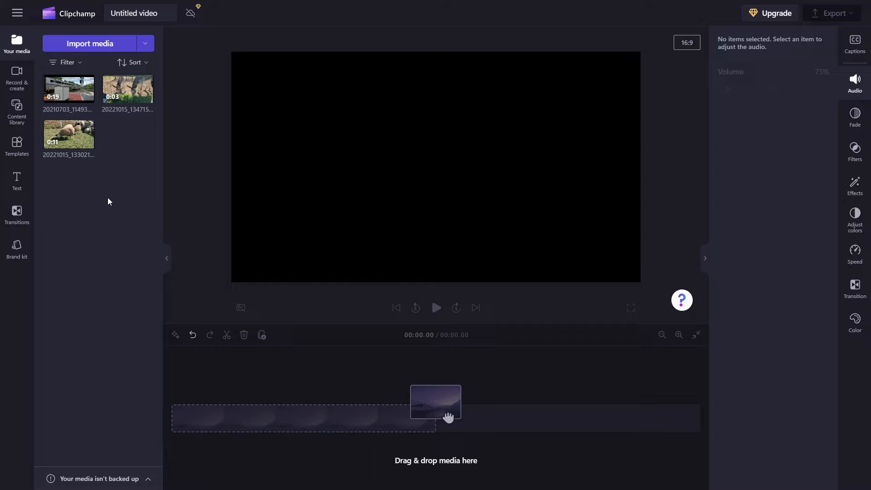
{"action": "mouse_move", "coordinate": [109, 224]}
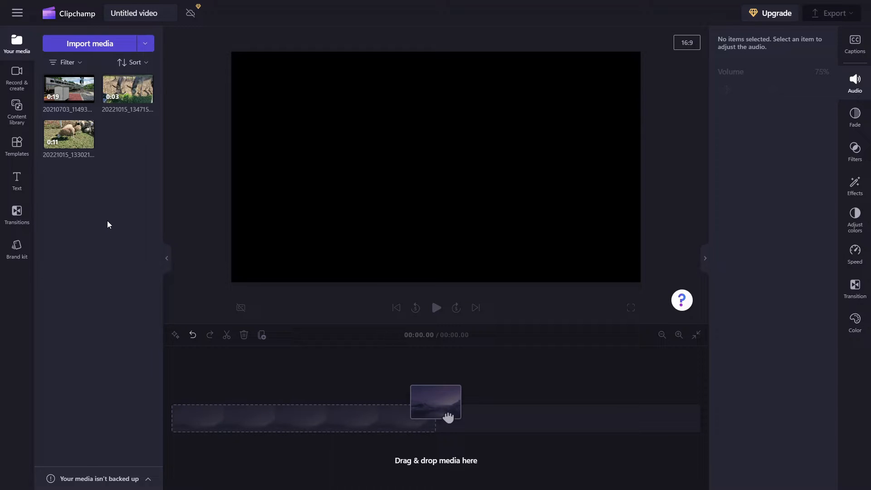
{"action": "mouse_move", "coordinate": [113, 239]}
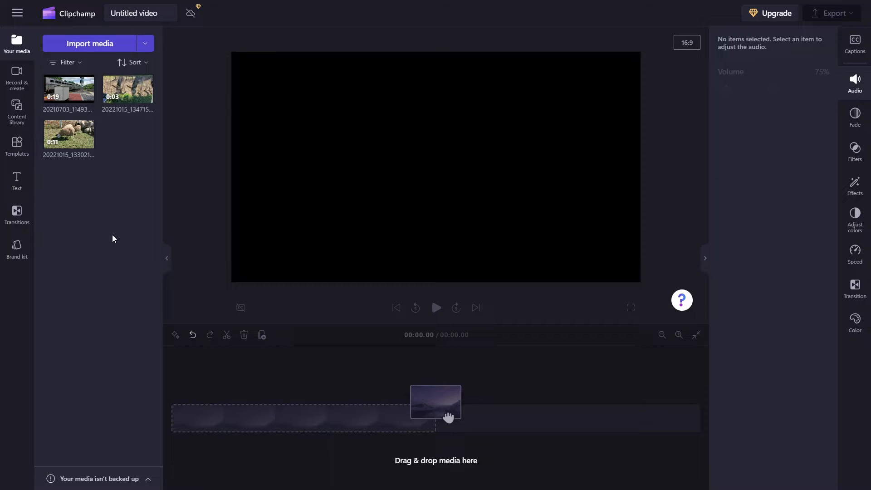
{"action": "mouse_move", "coordinate": [227, 357]}
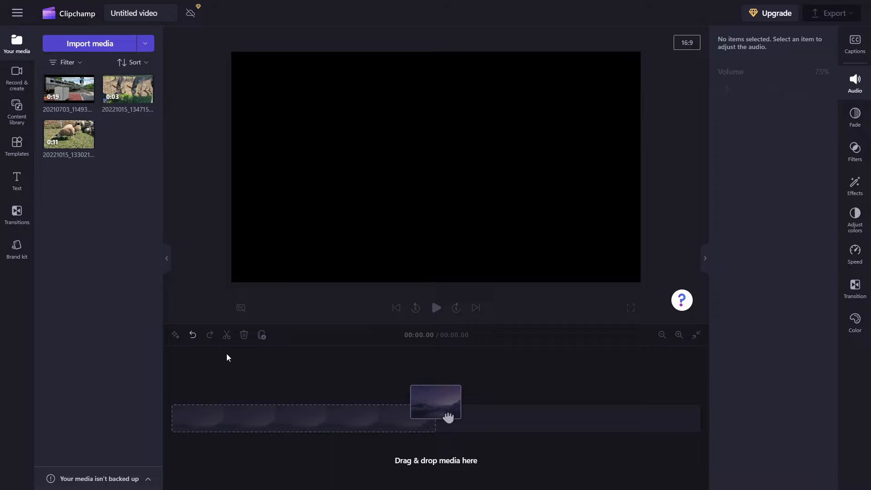
{"action": "mouse_move", "coordinate": [69, 138]}
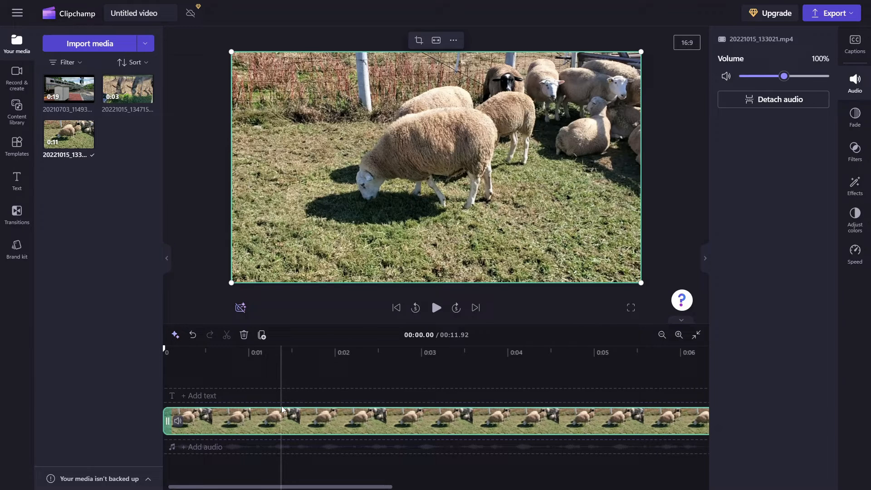
{"action": "mouse_move", "coordinate": [459, 344]}
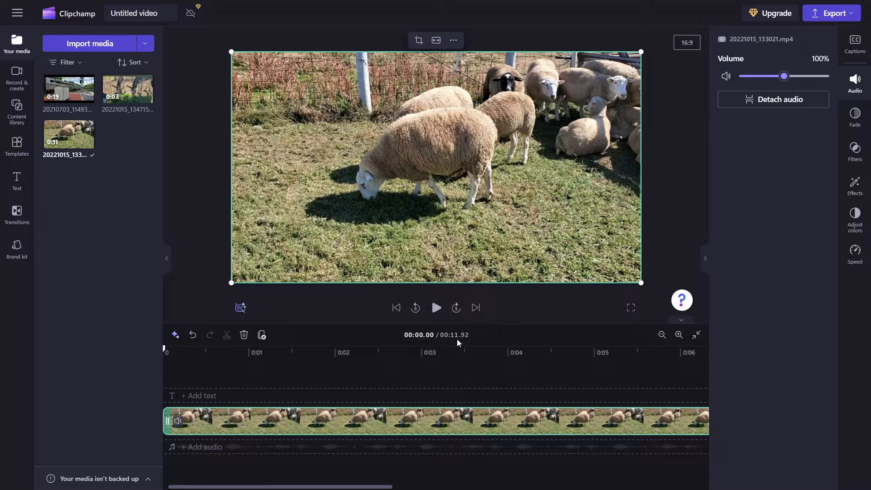
{"action": "mouse_move", "coordinate": [464, 342]}
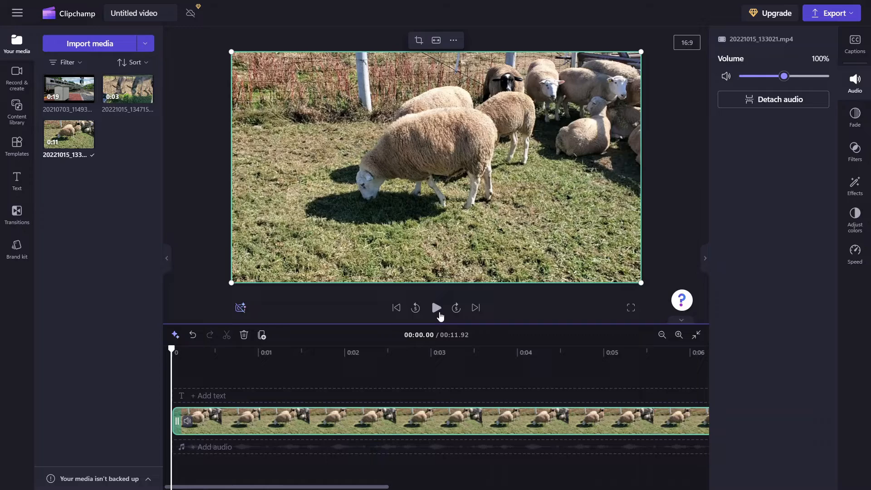
- Play the sheep clip preview through to its end at 00:11.92
{"action": "left_click", "coordinate": [436, 308]}
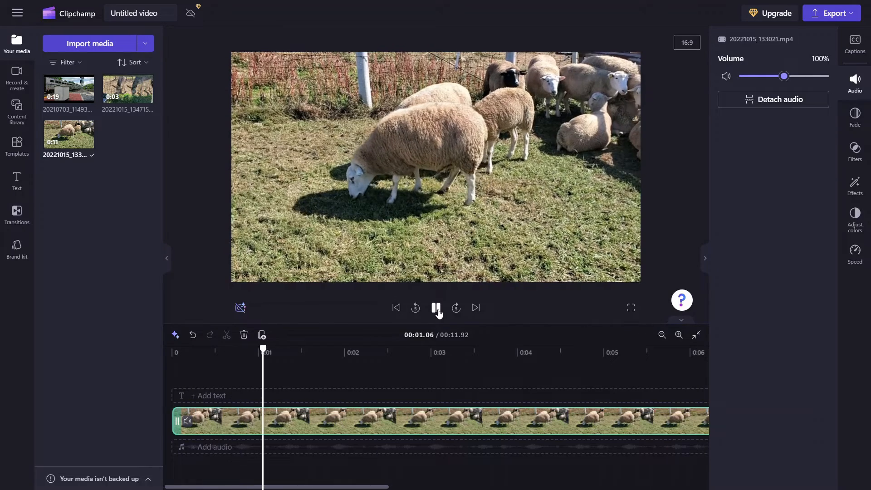
{"action": "left_click", "coordinate": [436, 307]}
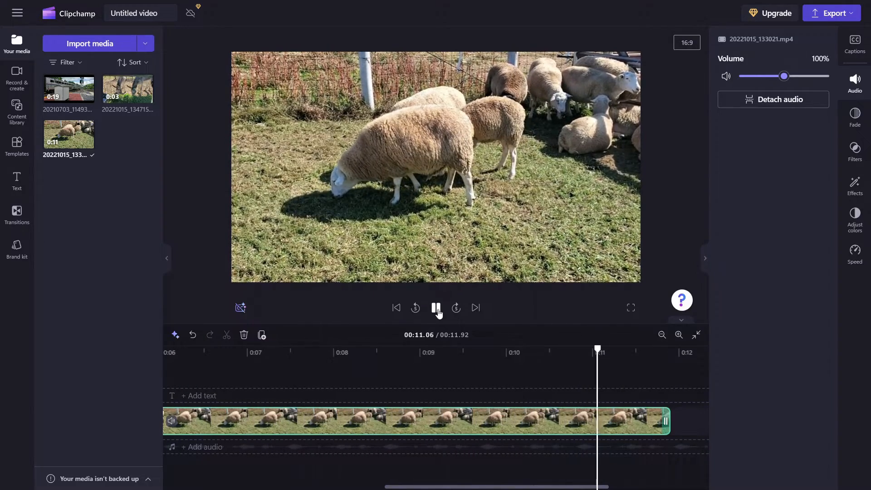
{"action": "left_click", "coordinate": [436, 308]}
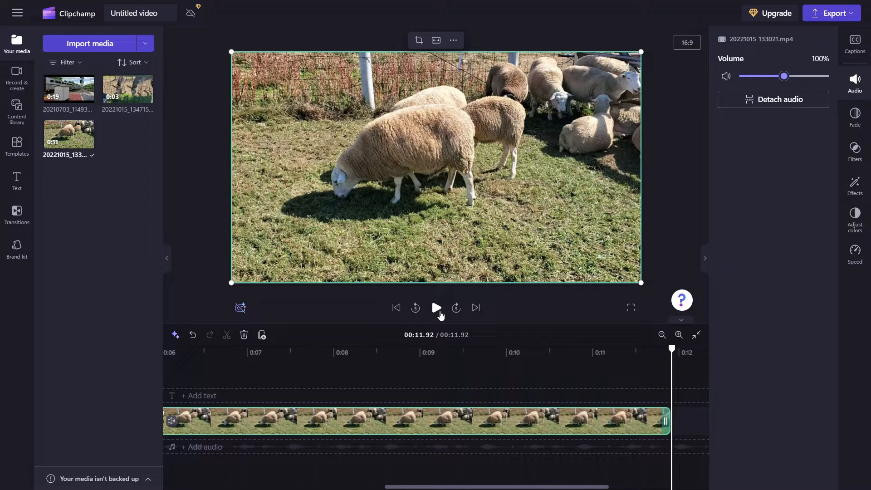
{"action": "mouse_move", "coordinate": [440, 423]}
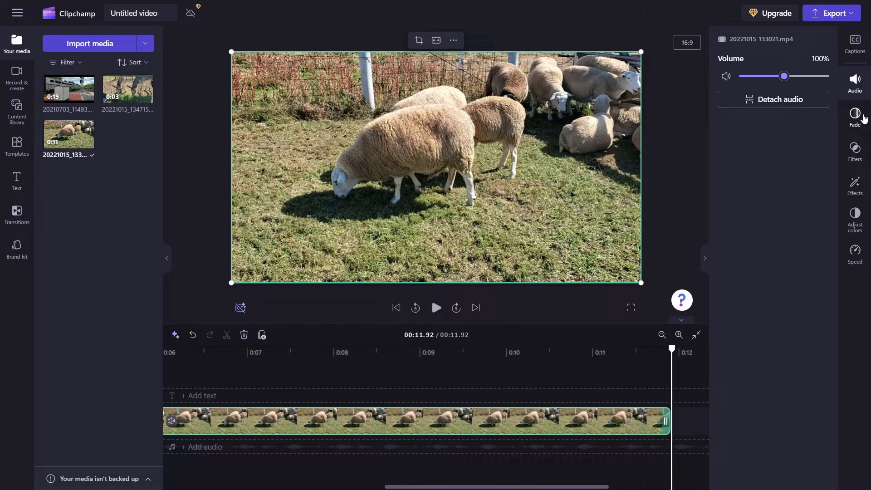
- Give the sheep clip a 2.0 s fade in and 1.6 s fade out, and preview it from the start
{"action": "left_click", "coordinate": [854, 116]}
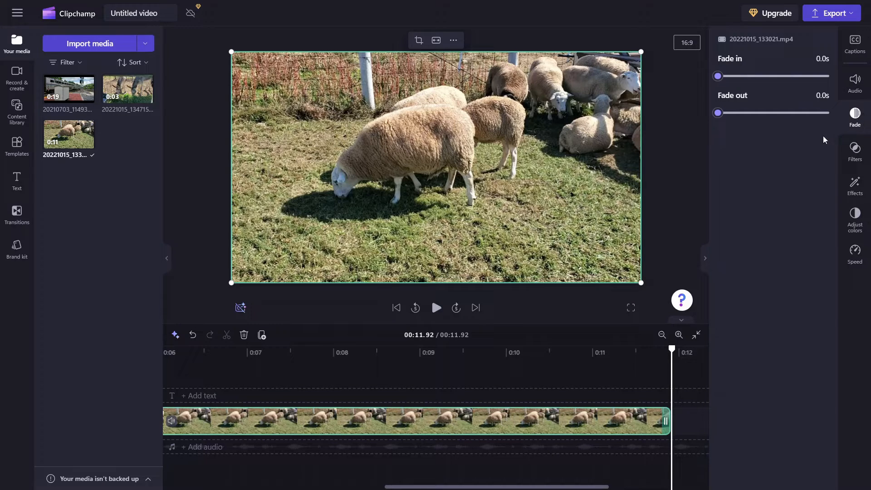
{"action": "mouse_move", "coordinate": [747, 98]}
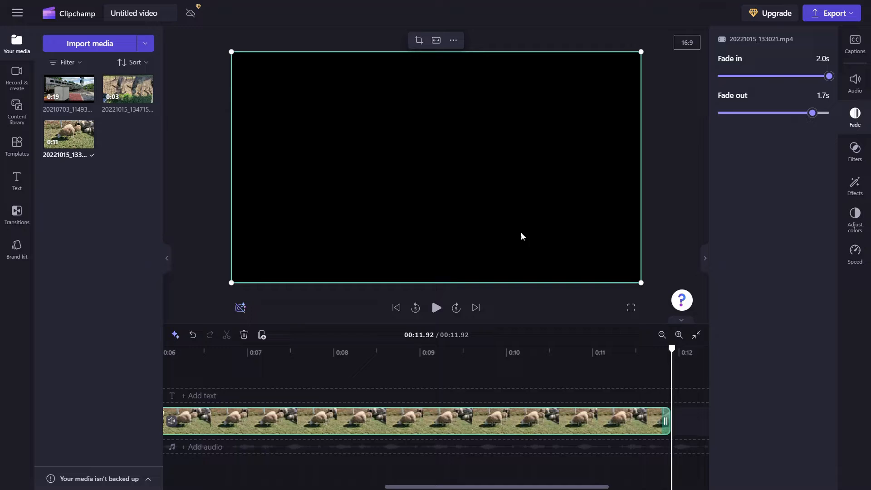
{"action": "left_click", "coordinate": [396, 307]}
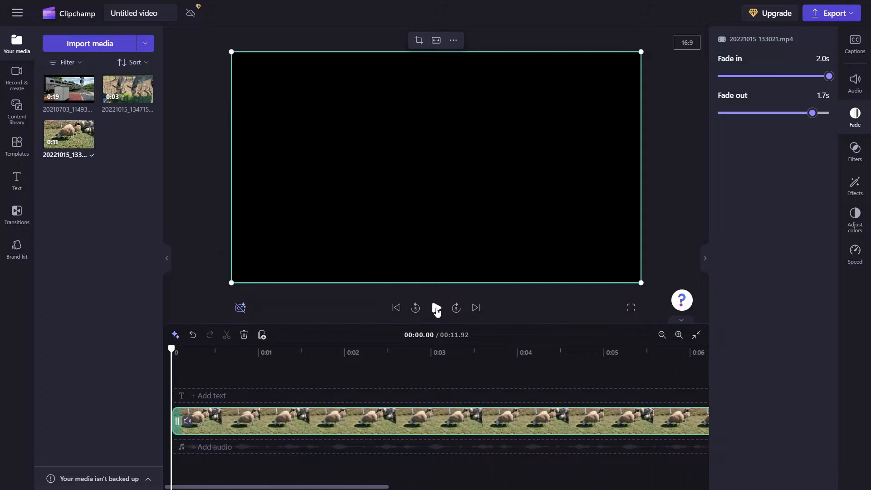
{"action": "left_click", "coordinate": [437, 307]}
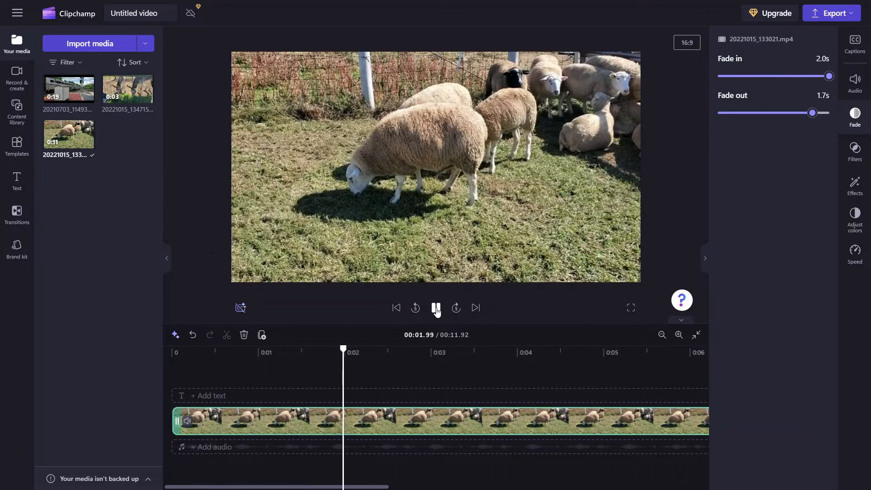
{"action": "left_click", "coordinate": [436, 307]}
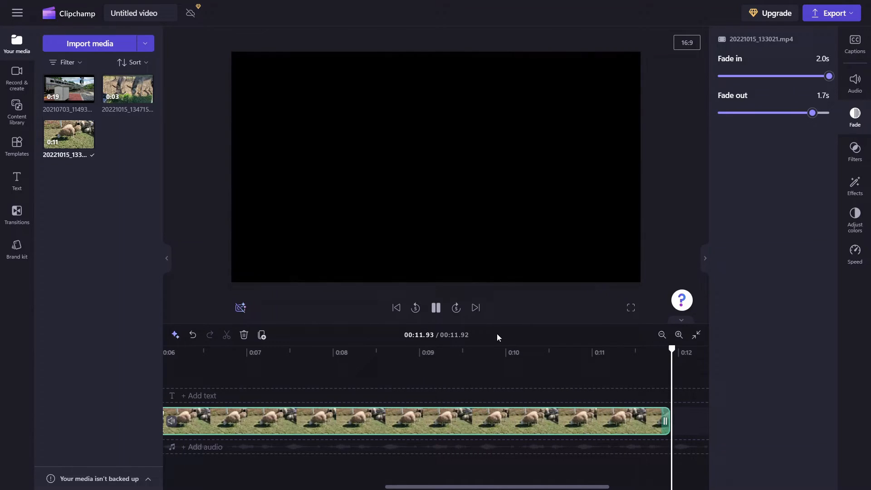
{"action": "left_click", "coordinate": [435, 308]}
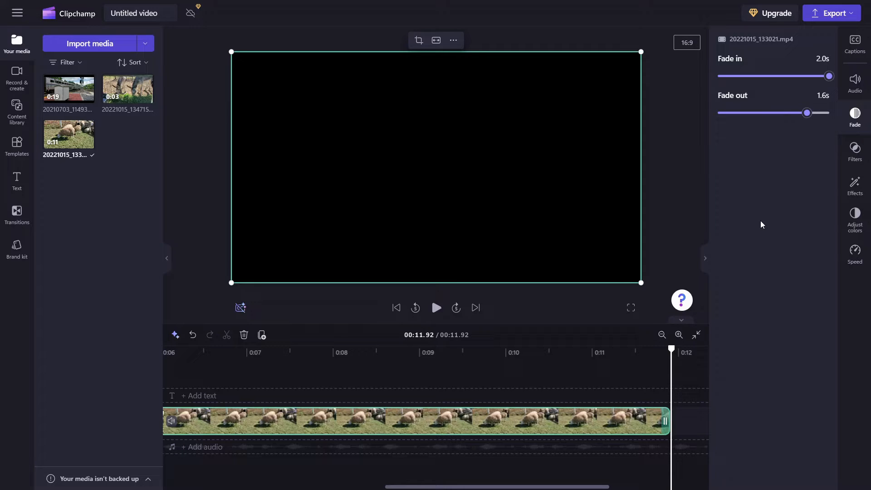
{"action": "mouse_move", "coordinate": [855, 186]}
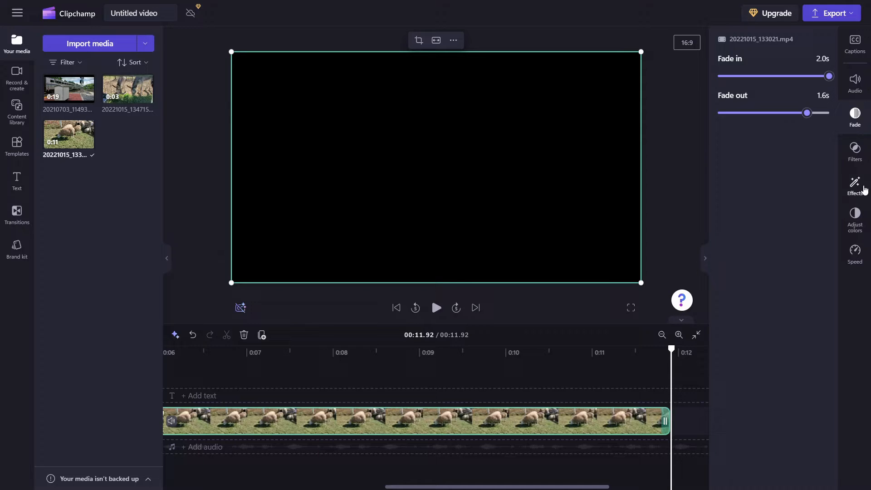
- Try the Retro, Orange and teal and Golden hour filters on the sheep clip
{"action": "left_click", "coordinate": [854, 151]}
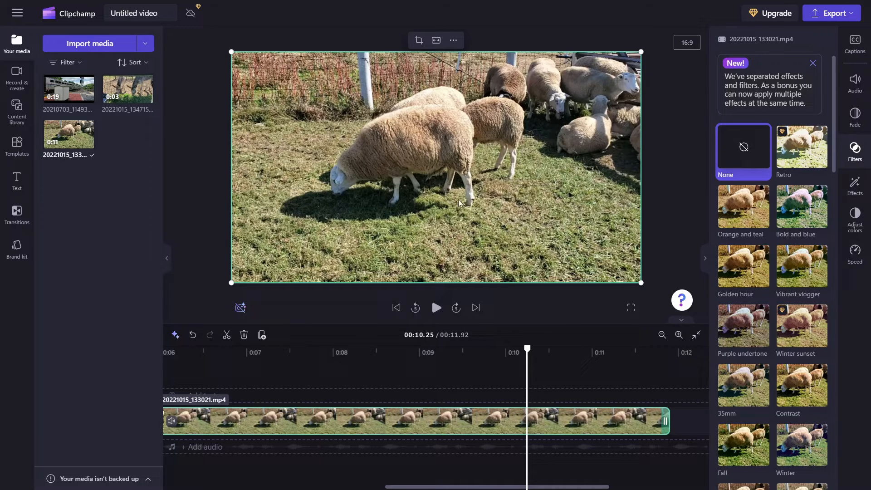
{"action": "left_click", "coordinate": [801, 146]}
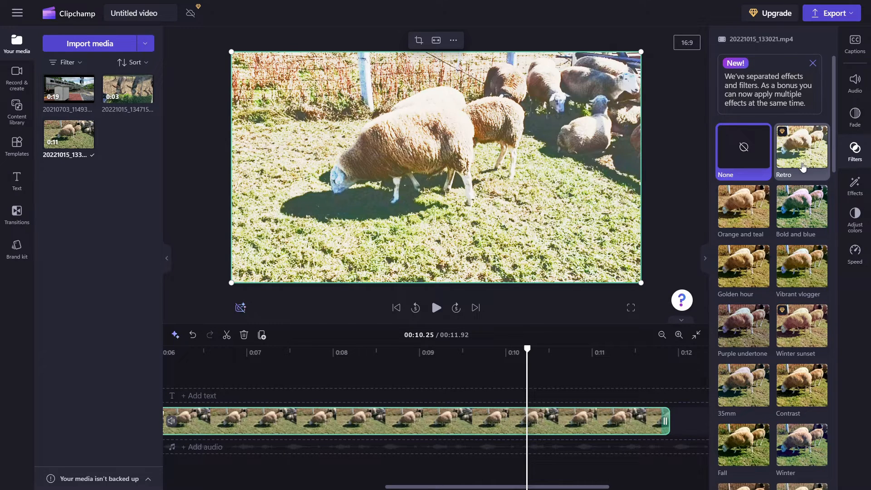
{"action": "left_click", "coordinate": [743, 147]}
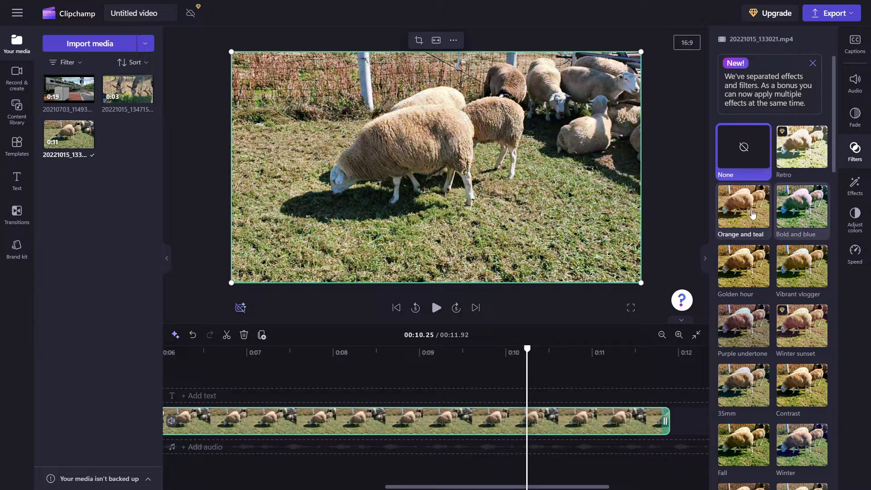
{"action": "left_click", "coordinate": [743, 266]}
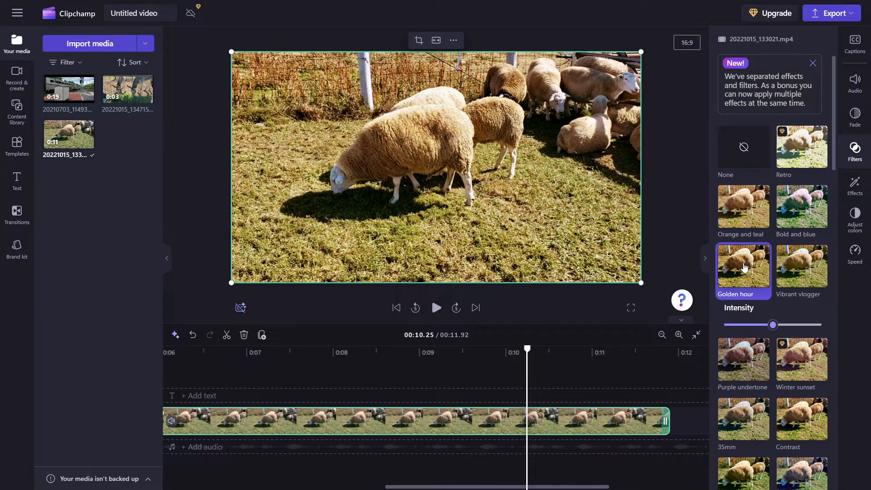
{"action": "mouse_move", "coordinate": [742, 277]}
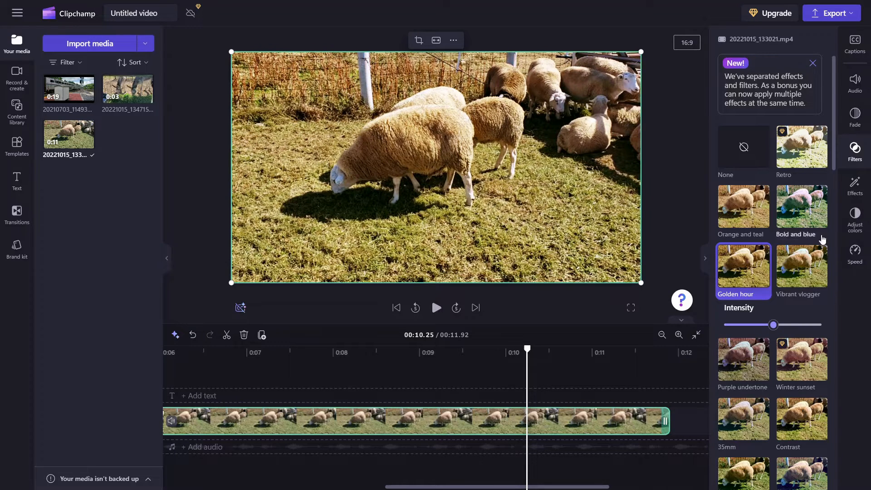
{"action": "left_click", "coordinate": [801, 146]}
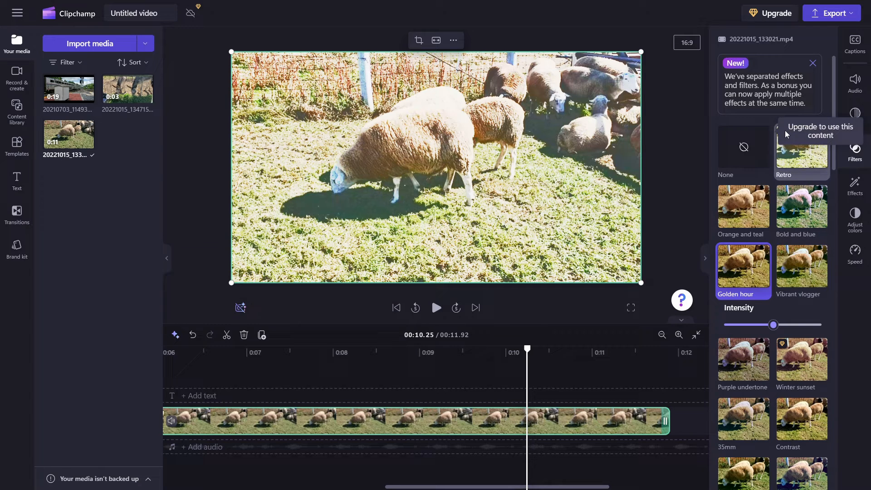
{"action": "mouse_move", "coordinate": [782, 189]}
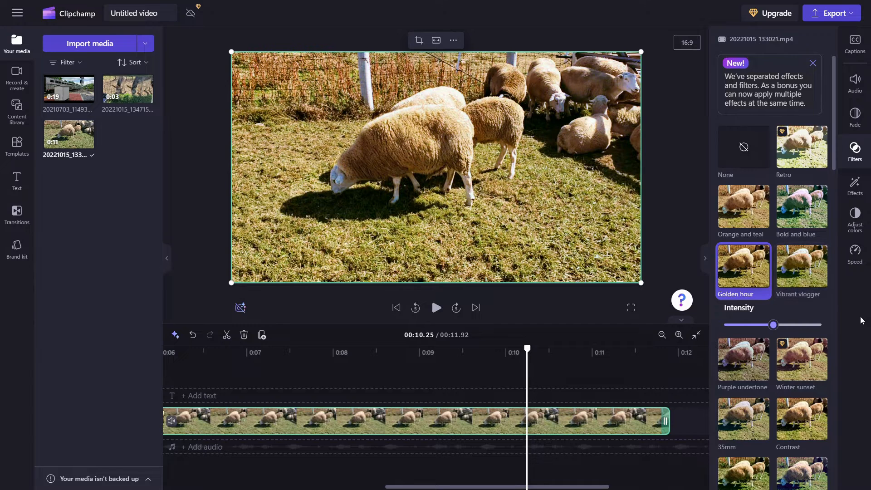
{"action": "mouse_move", "coordinate": [802, 359]}
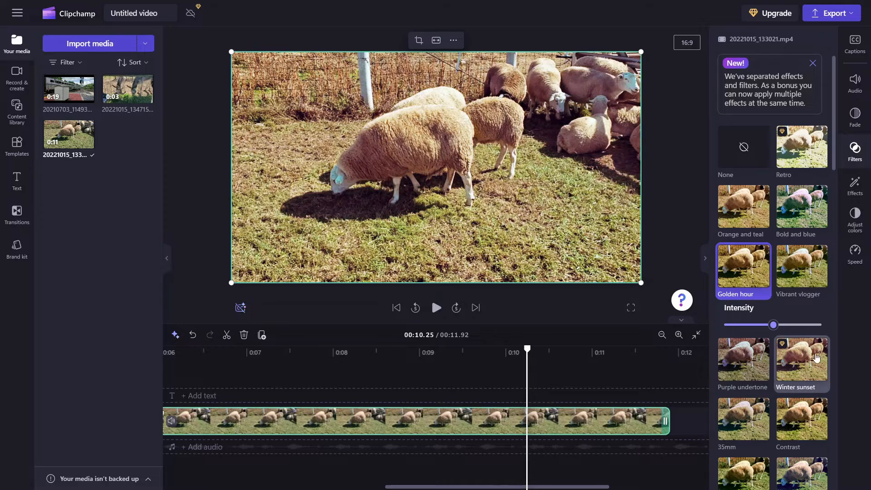
- Replace Golden hour with the Old Western filter on the sheep clip
{"action": "scroll", "scroll_direction": "down", "scroll_amount": 3}
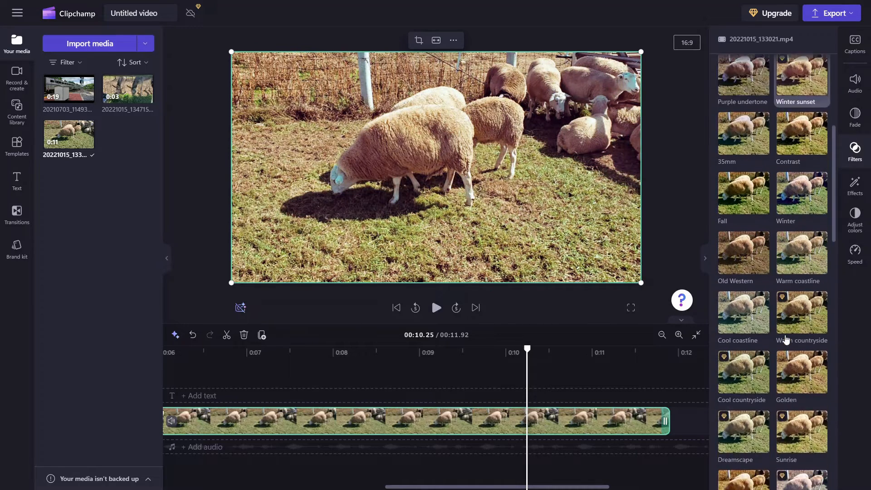
{"action": "left_click", "coordinate": [802, 350]}
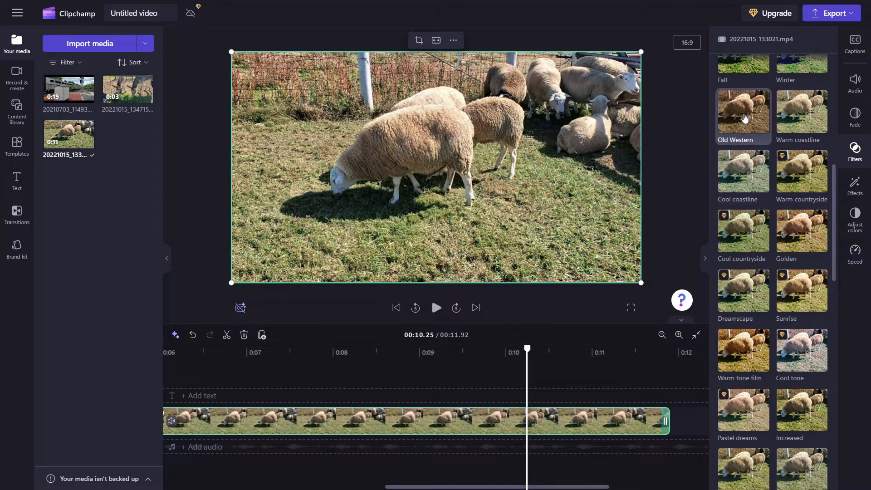
{"action": "left_click", "coordinate": [743, 112]}
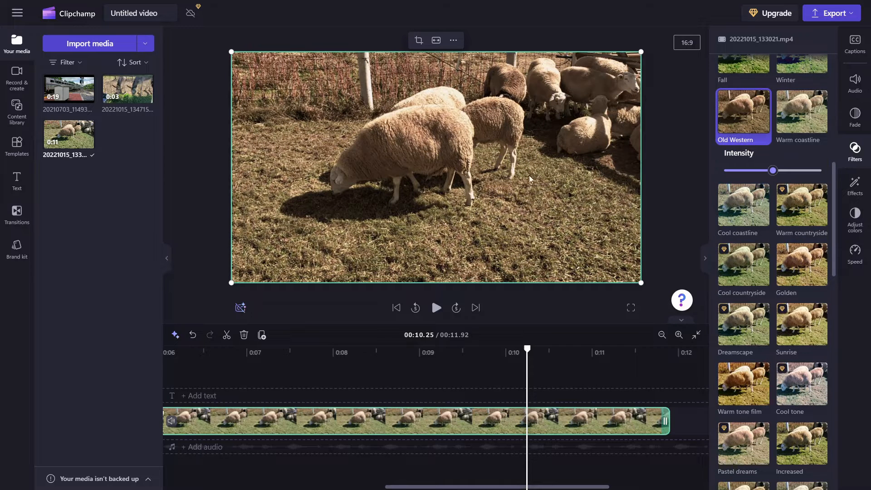
{"action": "mouse_move", "coordinate": [575, 284]}
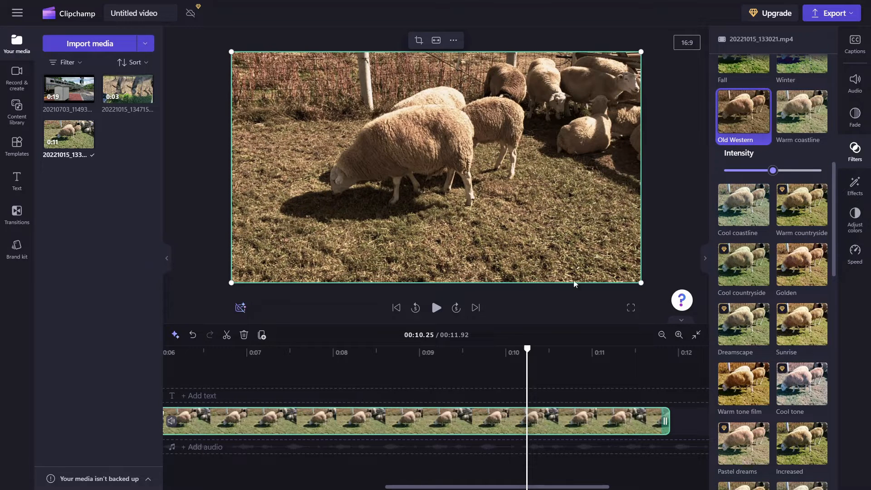
{"action": "mouse_move", "coordinate": [747, 125]}
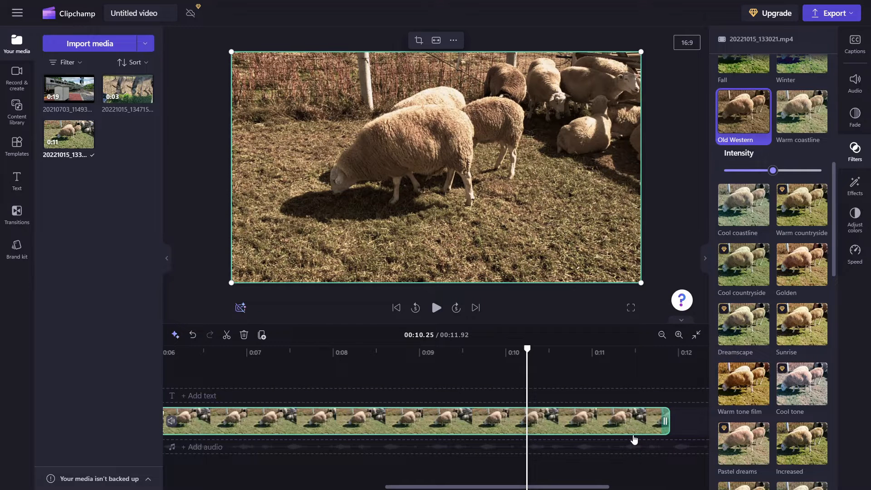
{"action": "mouse_move", "coordinate": [862, 193]}
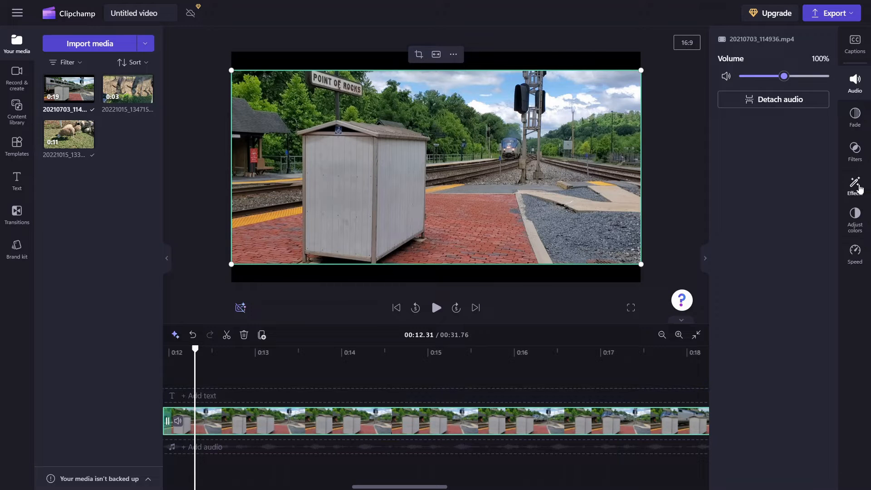
- Preview the Slow zoom and Chromatic aberration effects on the train clip
{"action": "left_click", "coordinate": [855, 186]}
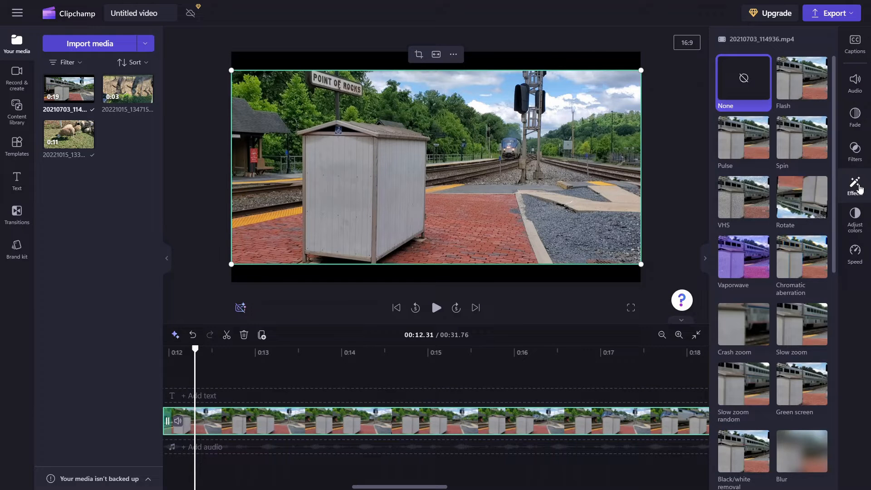
{"action": "scroll", "scroll_direction": "down", "scroll_amount": 3}
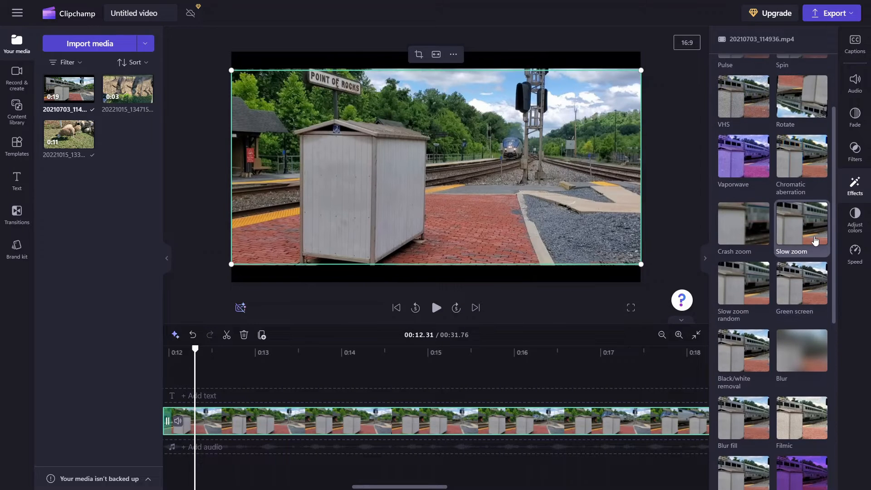
{"action": "left_click", "coordinate": [802, 155]}
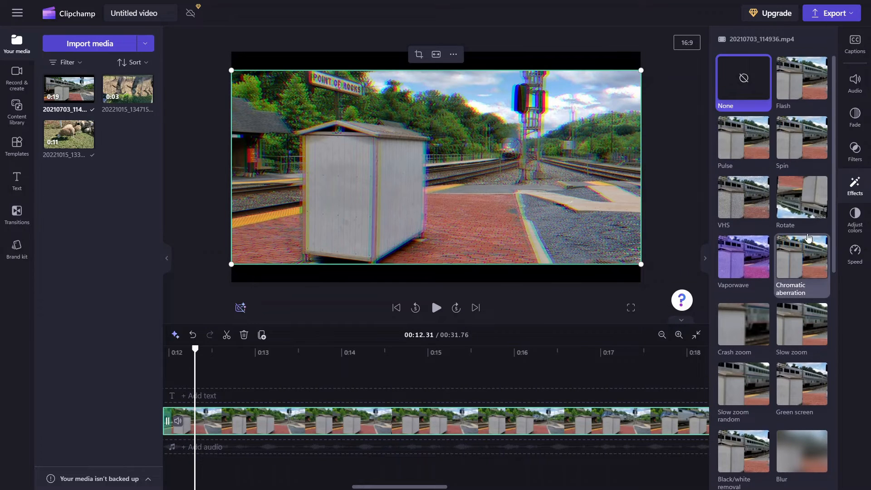
{"action": "left_click", "coordinate": [802, 82]}
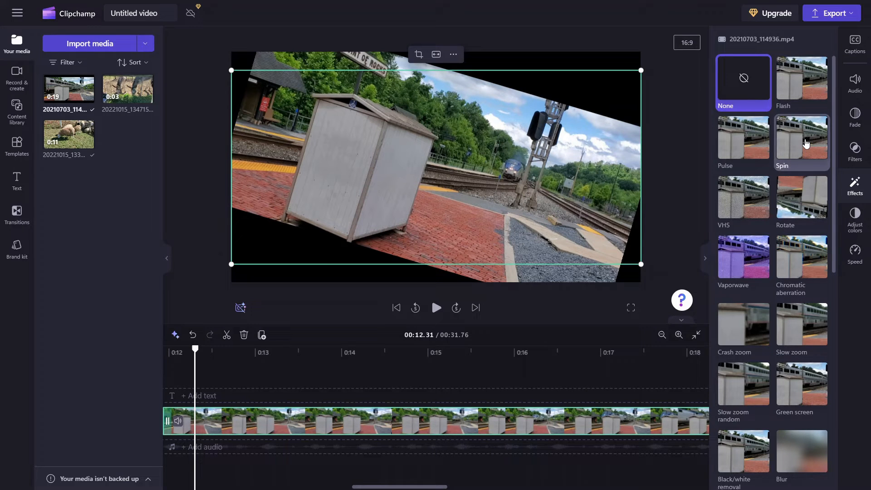
{"action": "mouse_move", "coordinate": [802, 166]}
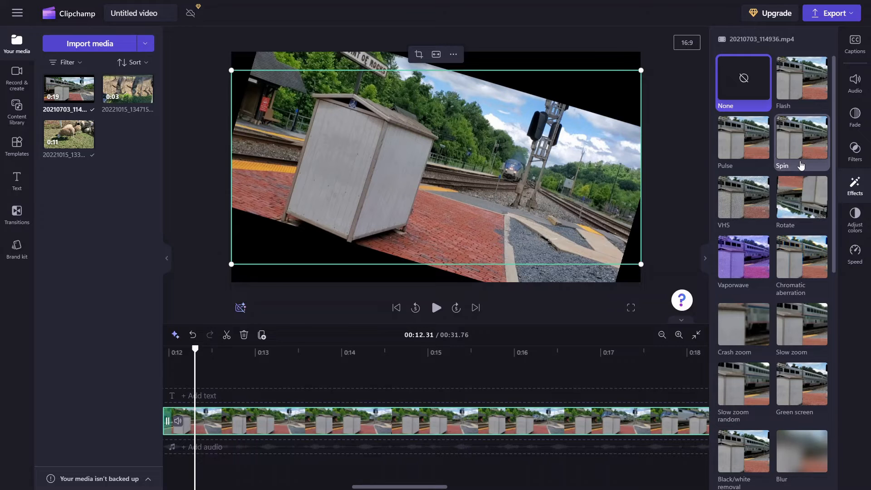
{"action": "left_click", "coordinate": [802, 325]}
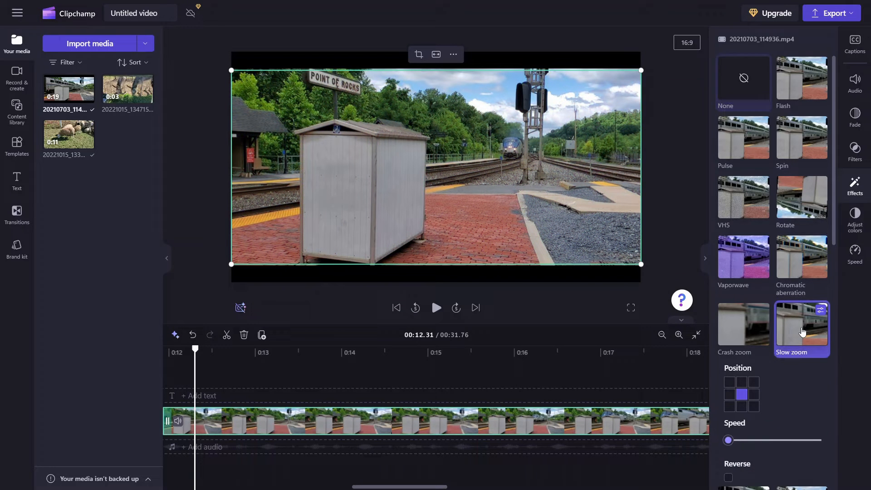
{"action": "left_click", "coordinate": [801, 325]}
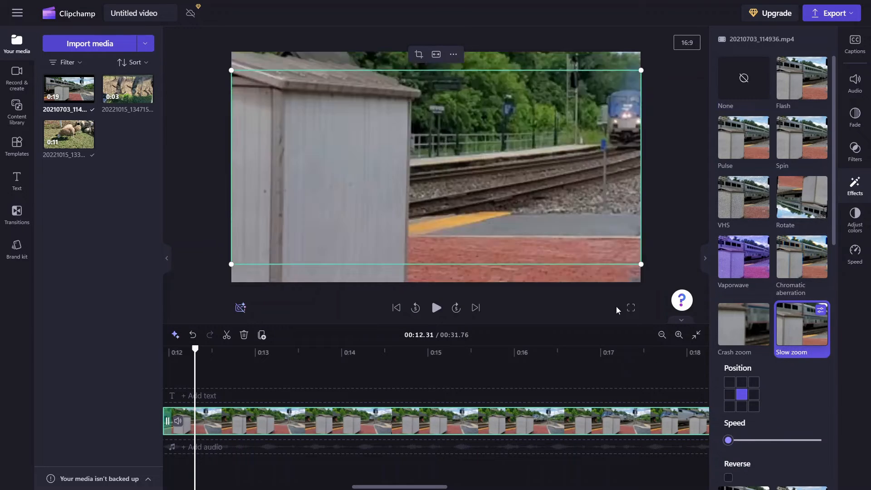
{"action": "left_click", "coordinate": [437, 308]}
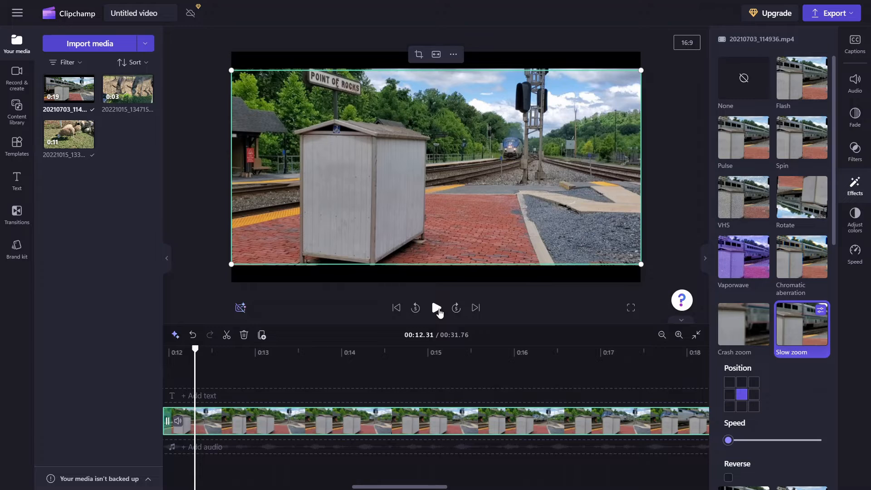
{"action": "left_click", "coordinate": [436, 308]}
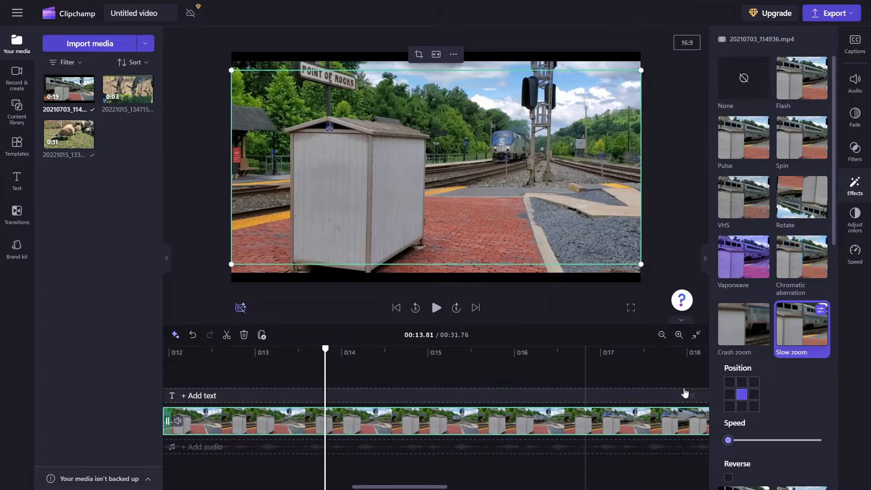
{"action": "left_click", "coordinate": [755, 382]}
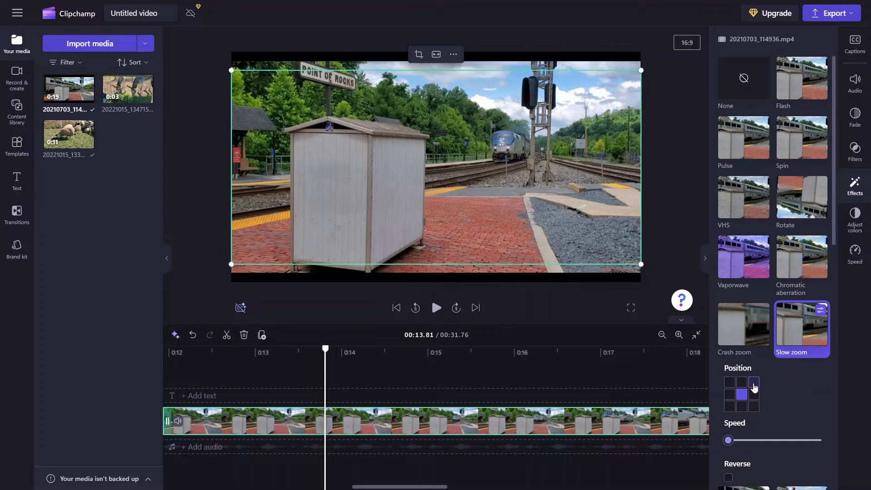
{"action": "left_click", "coordinate": [742, 394]}
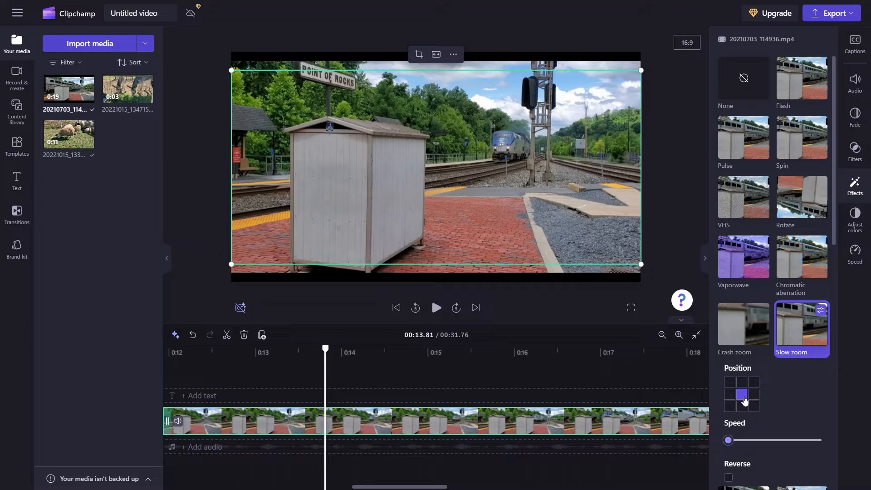
{"action": "left_click", "coordinate": [729, 382]}
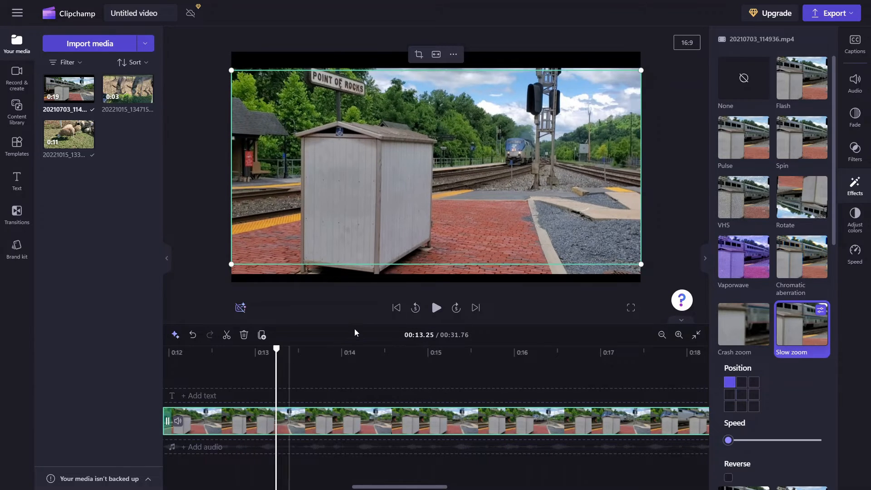
{"action": "left_click", "coordinate": [436, 307]}
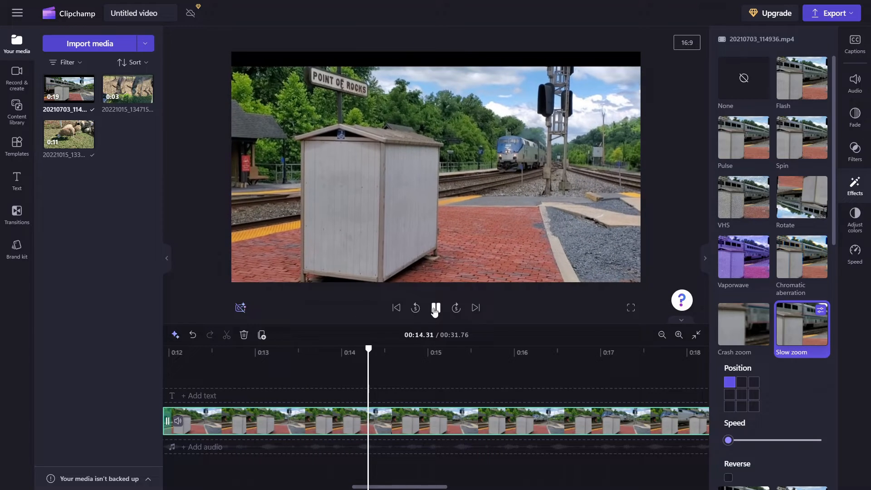
{"action": "left_click", "coordinate": [436, 308]}
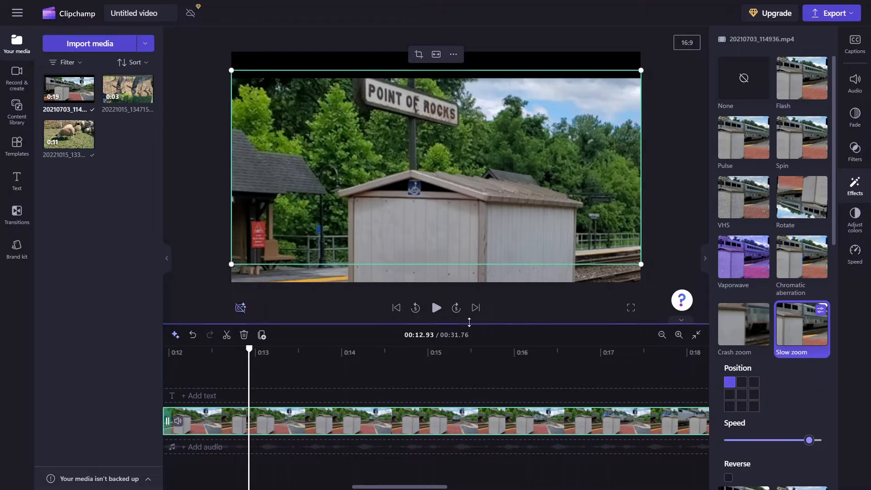
{"action": "left_click", "coordinate": [436, 308]}
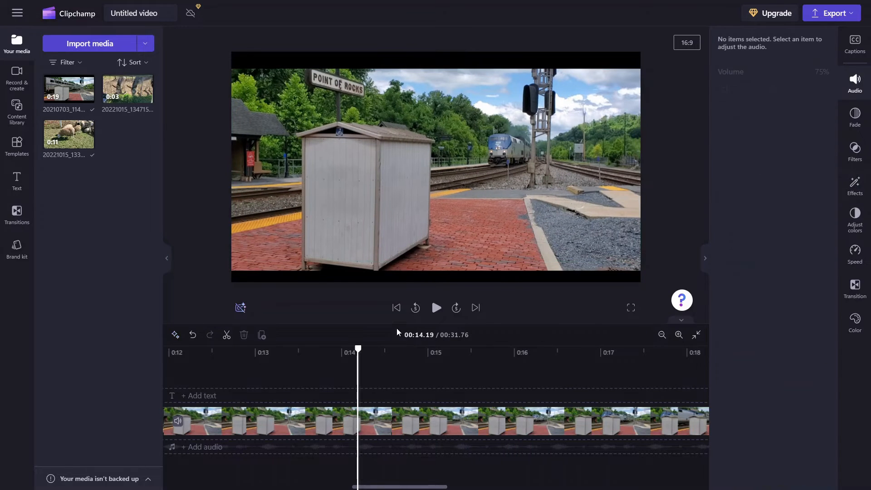
- Play the video to about 0:20, pause, and show the train clip's effects list
{"action": "left_click", "coordinate": [436, 308]}
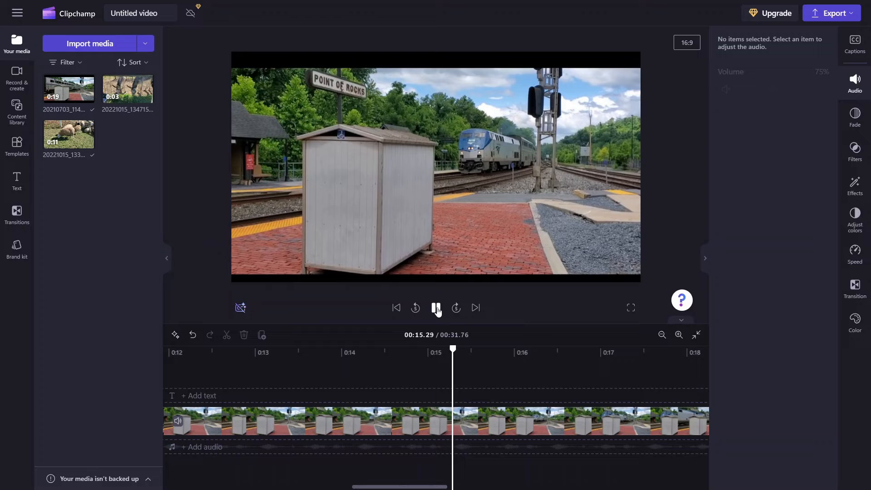
{"action": "left_click", "coordinate": [437, 308]}
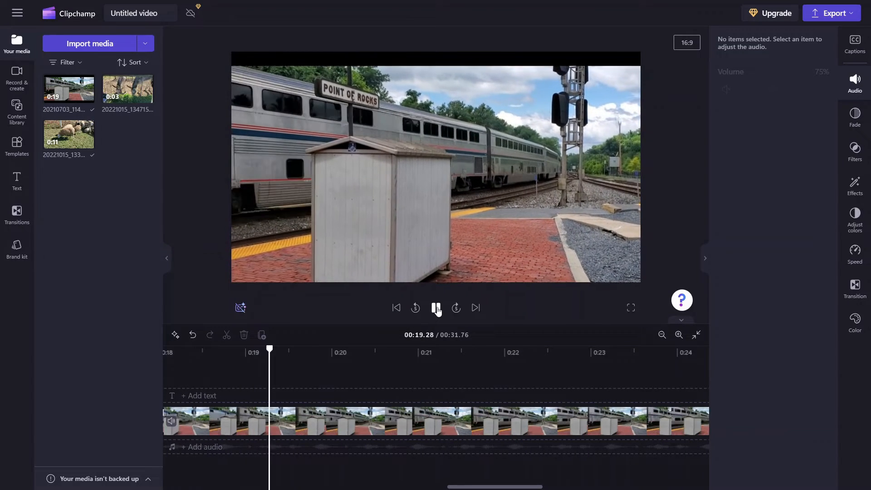
{"action": "left_click", "coordinate": [437, 307]}
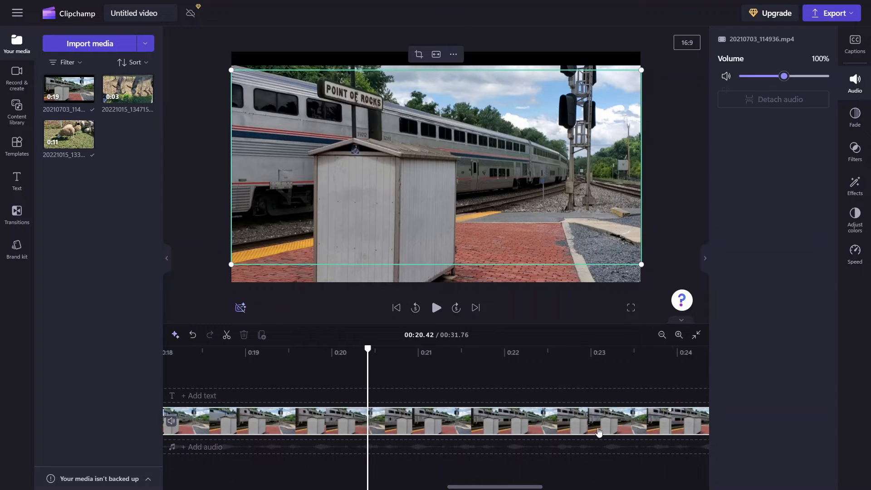
{"action": "left_click", "coordinate": [854, 185]}
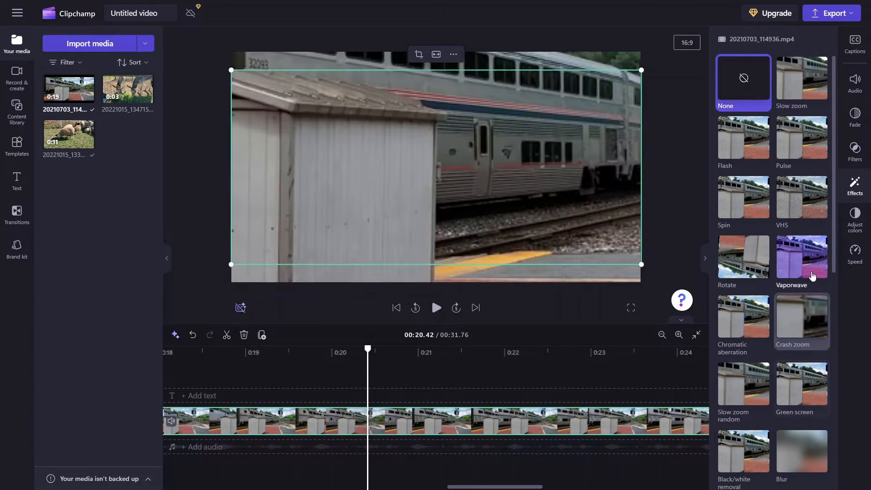
- Try VHS with reduced grain on the train clip, then replace it with Slow zoom
{"action": "left_click", "coordinate": [801, 197]}
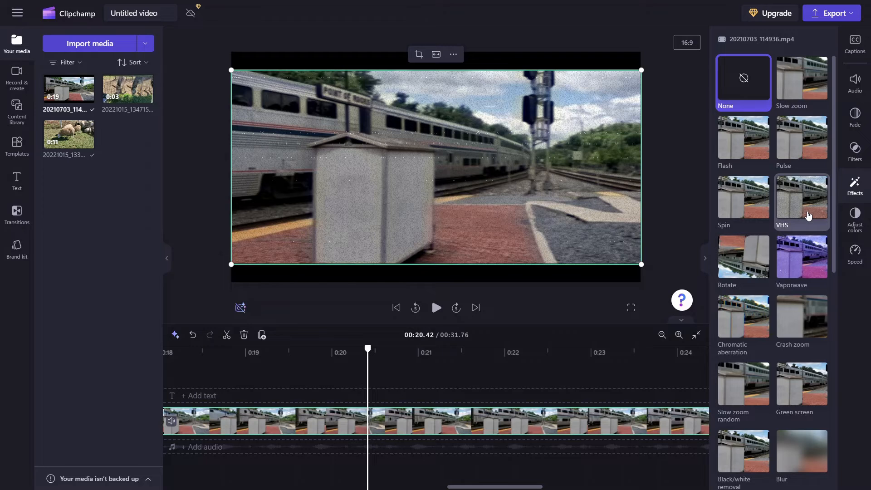
{"action": "left_click", "coordinate": [802, 200]}
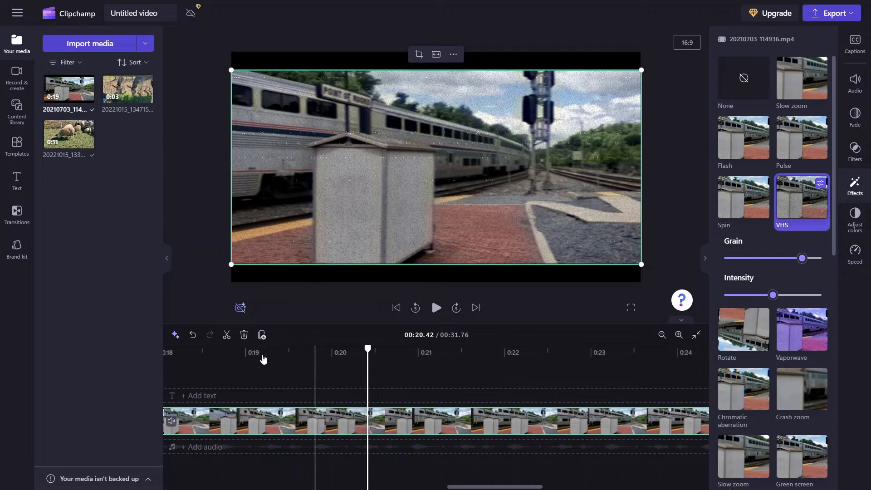
{"action": "left_click", "coordinate": [209, 352]}
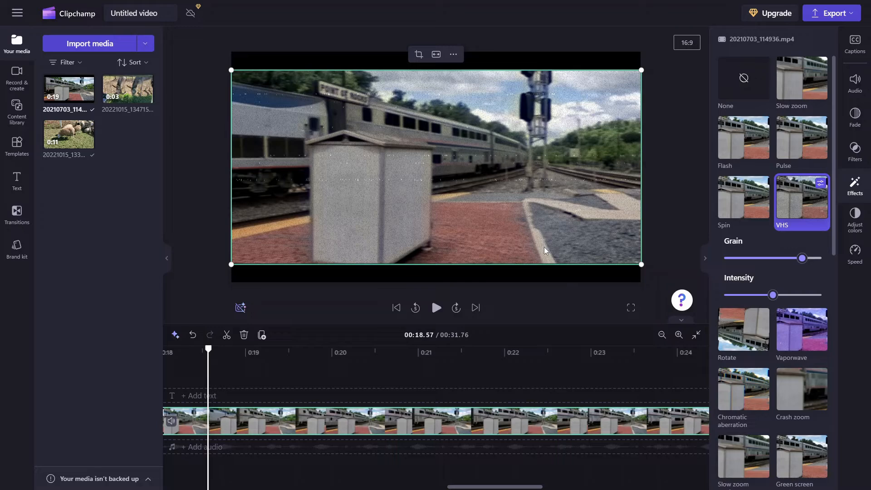
{"action": "left_click", "coordinate": [436, 307]}
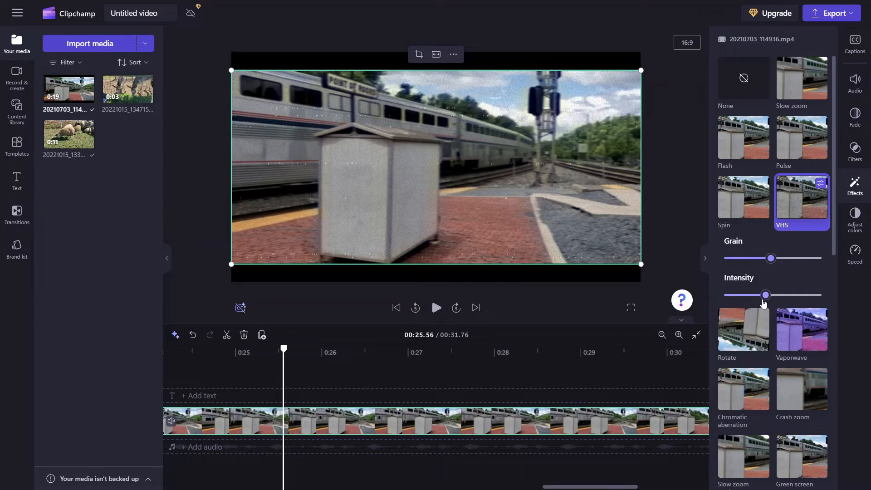
{"action": "left_click", "coordinate": [743, 77]}
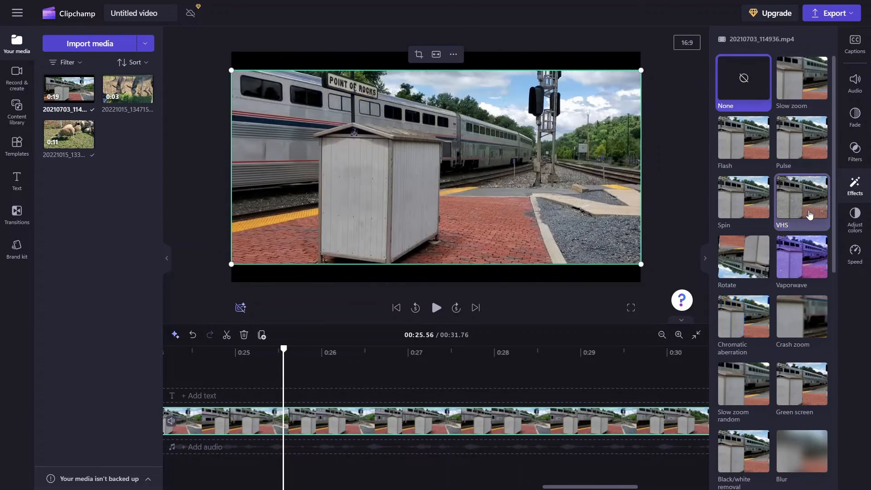
{"action": "left_click", "coordinate": [802, 82]}
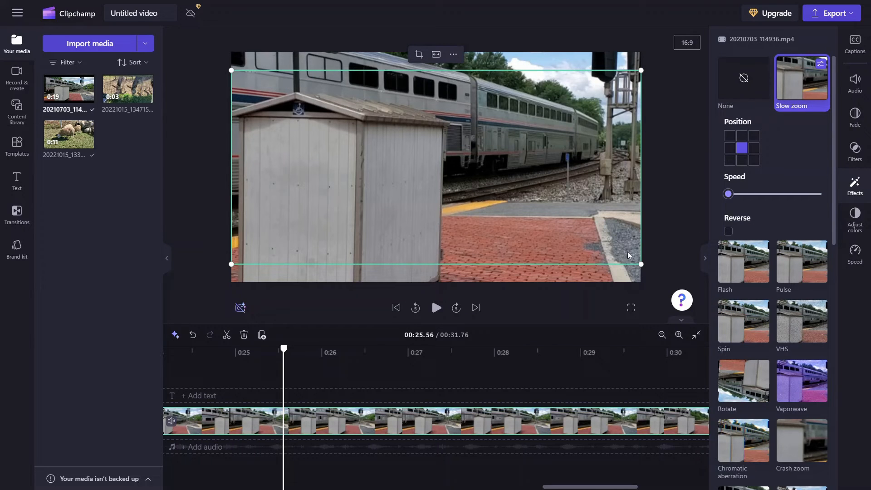
{"action": "mouse_move", "coordinate": [538, 323]}
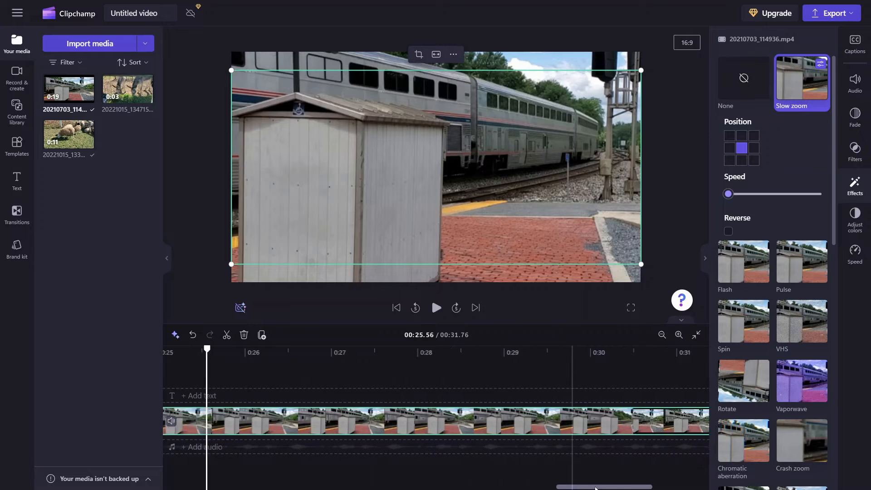
- Place the donkey clip after the train clip (35.47 s total) and show its colour adjustments
{"action": "scroll", "scroll_direction": "right", "scroll_amount": 3}
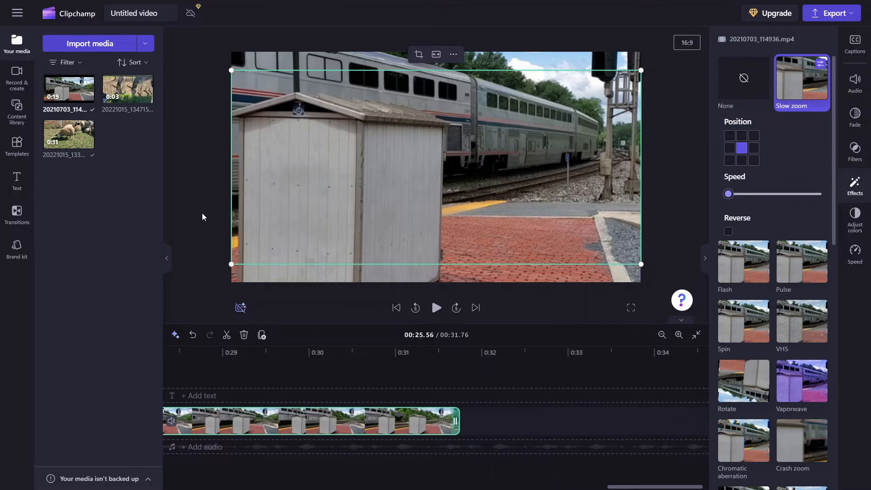
{"action": "mouse_move", "coordinate": [146, 192]}
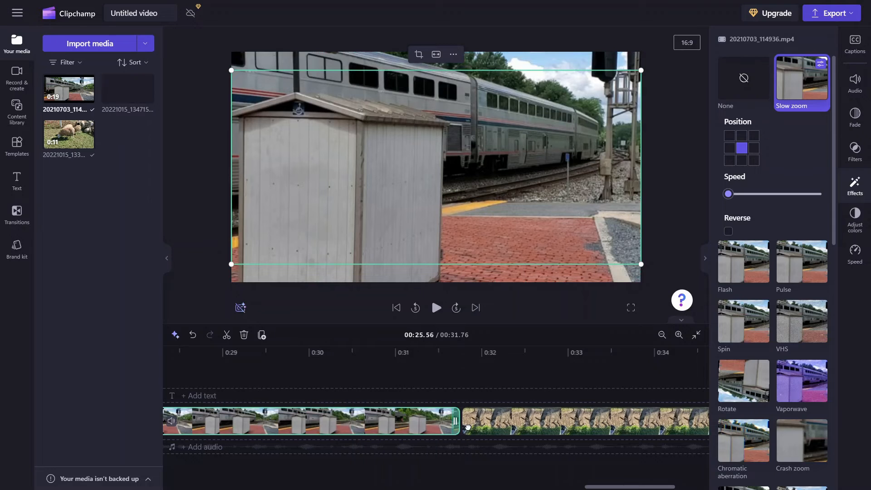
{"action": "left_click", "coordinate": [555, 421]}
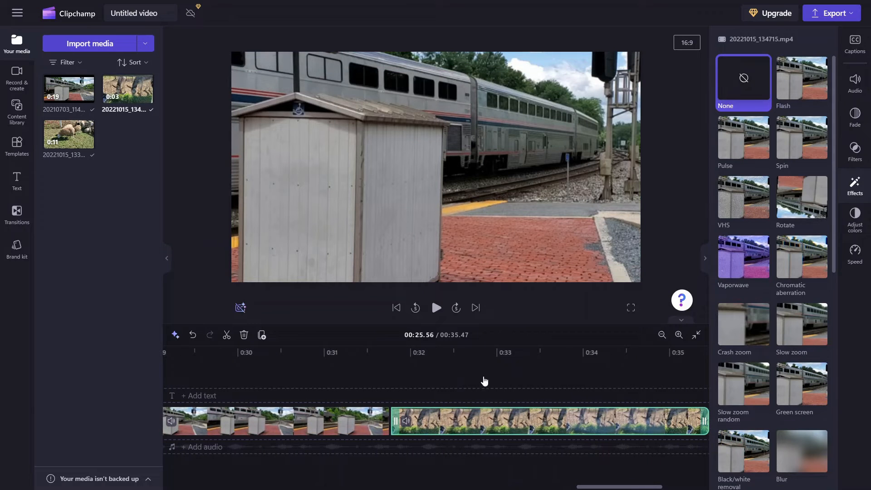
{"action": "left_click", "coordinate": [478, 352]}
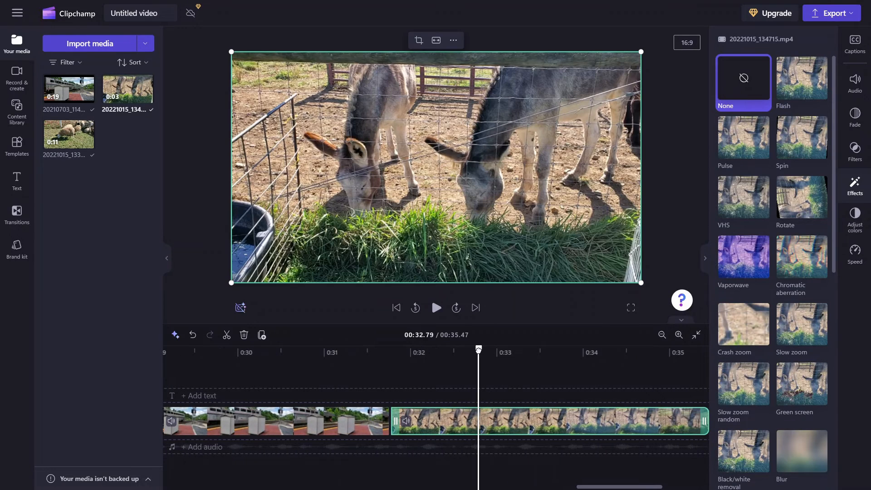
{"action": "mouse_move", "coordinate": [519, 245]}
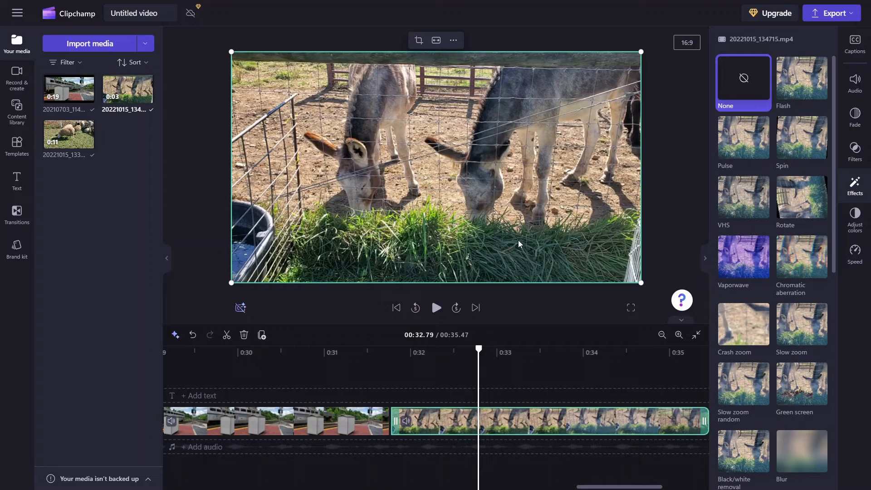
{"action": "mouse_move", "coordinate": [854, 217]}
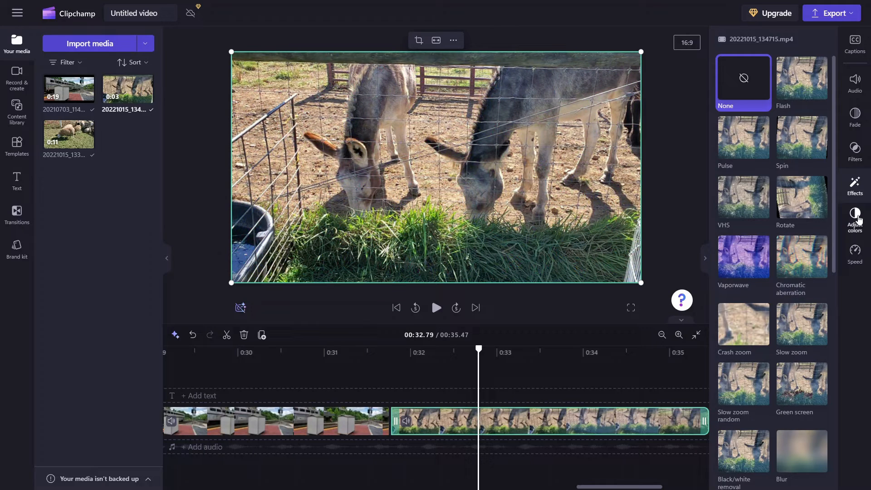
{"action": "left_click", "coordinate": [854, 218]}
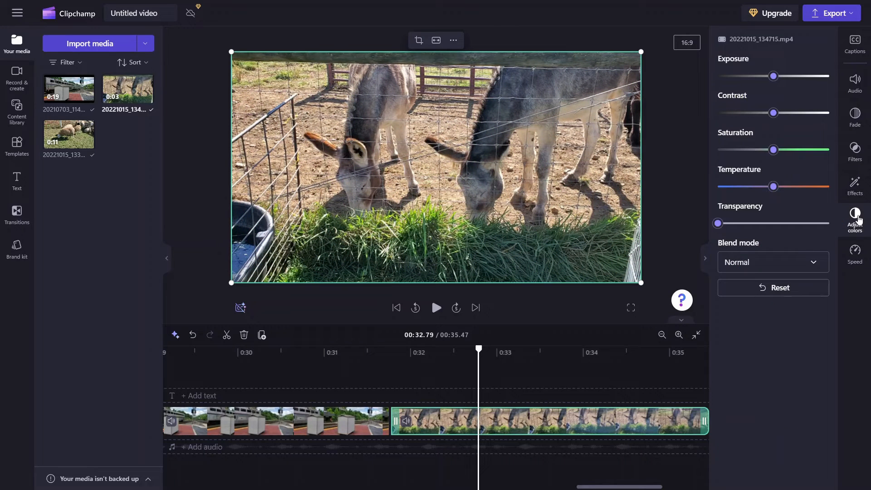
{"action": "mouse_move", "coordinate": [769, 75]}
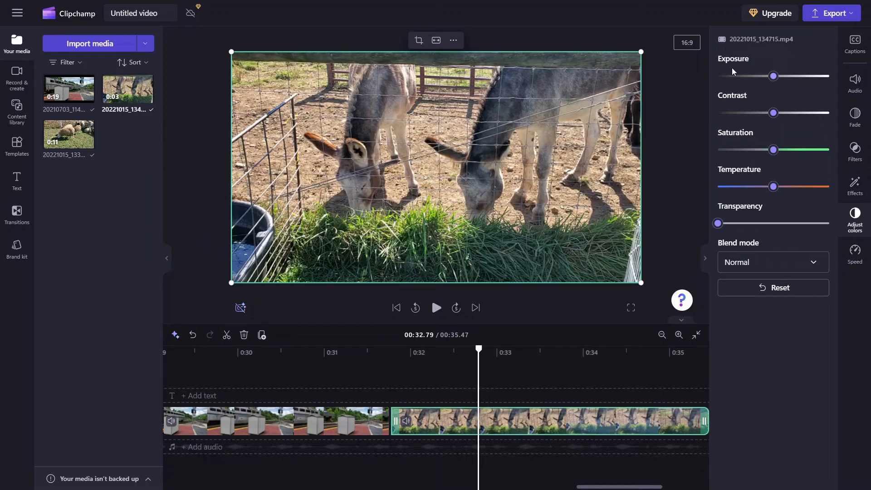
{"action": "mouse_move", "coordinate": [742, 113]}
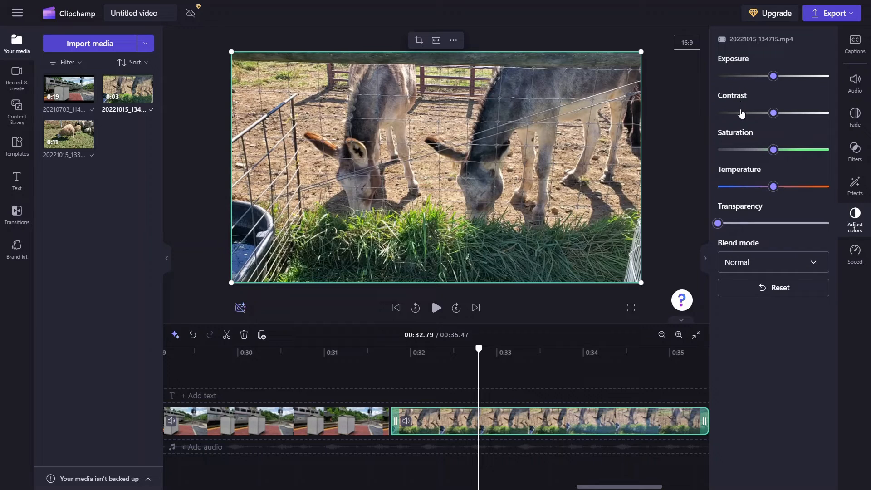
{"action": "mouse_move", "coordinate": [734, 139]}
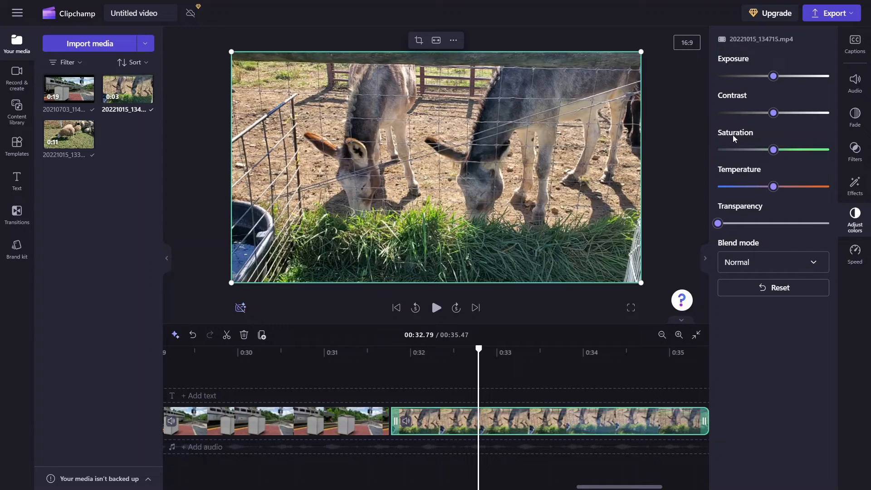
{"action": "mouse_move", "coordinate": [748, 176]}
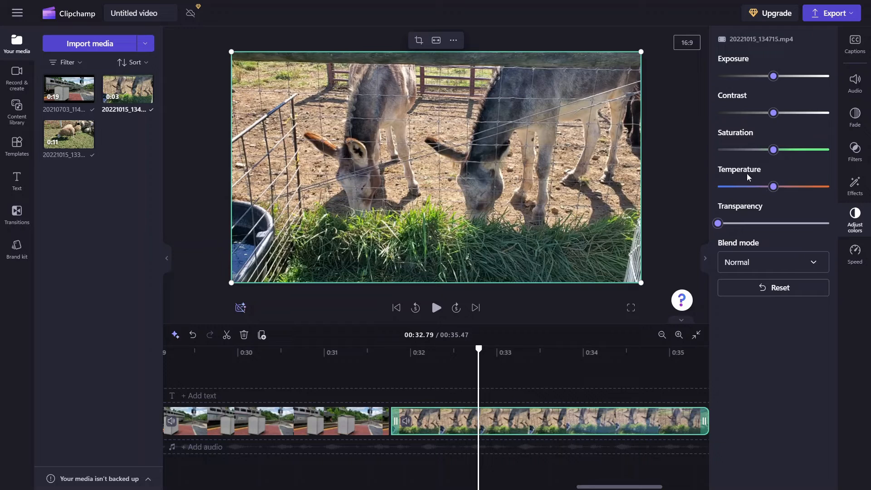
{"action": "mouse_move", "coordinate": [753, 215]}
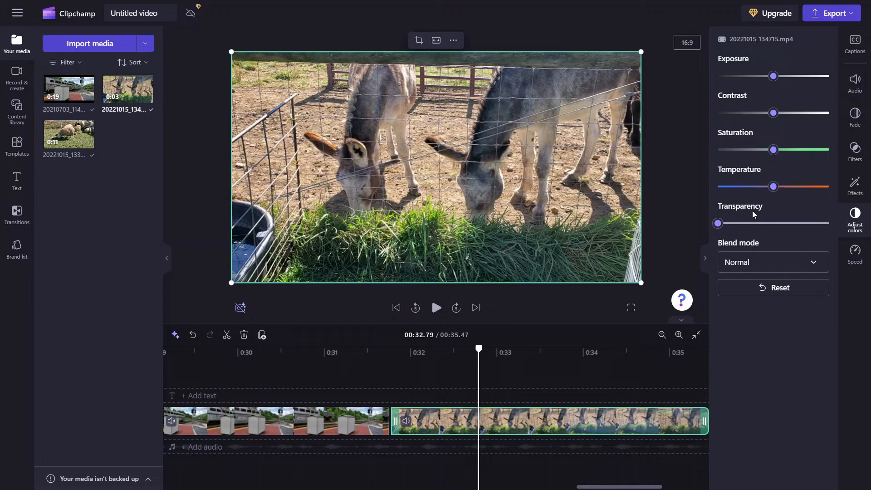
{"action": "mouse_move", "coordinate": [743, 248]}
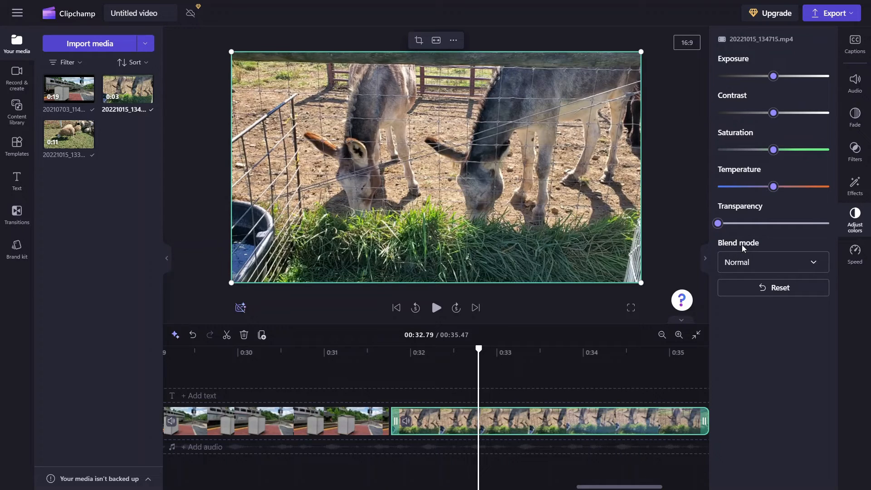
{"action": "mouse_move", "coordinate": [755, 223]}
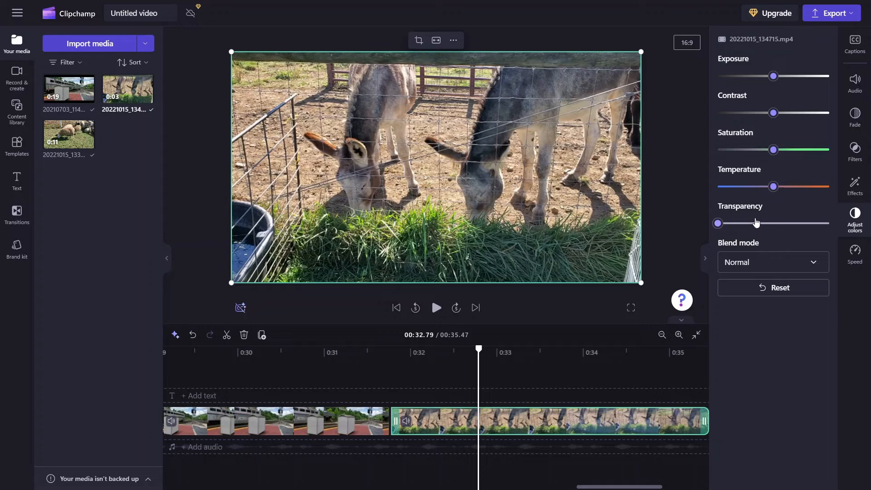
{"action": "mouse_move", "coordinate": [756, 216]}
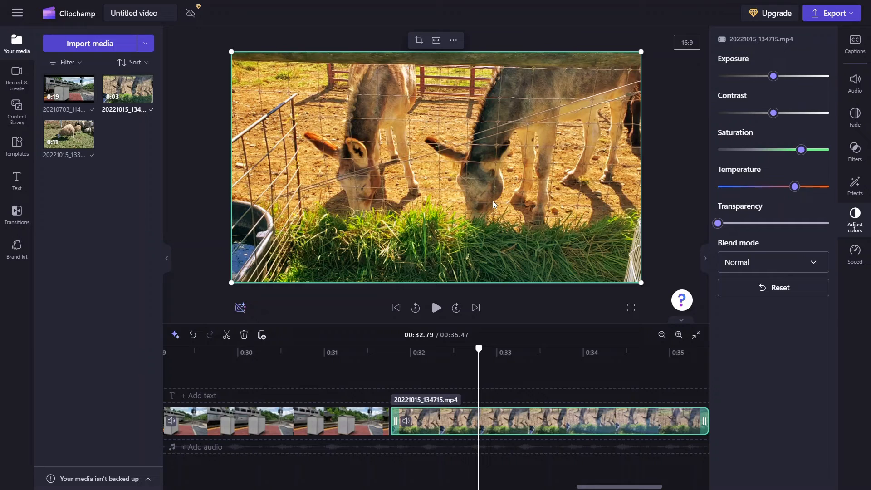
{"action": "mouse_move", "coordinate": [443, 249]}
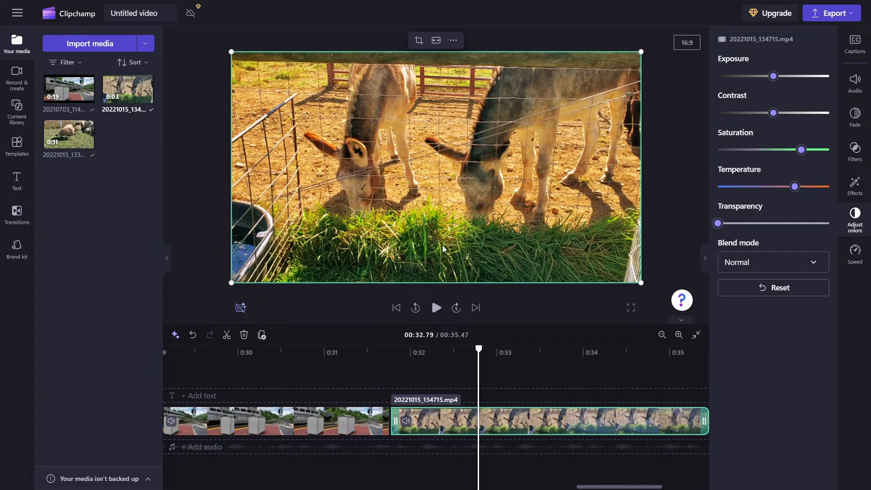
{"action": "mouse_move", "coordinate": [422, 268]}
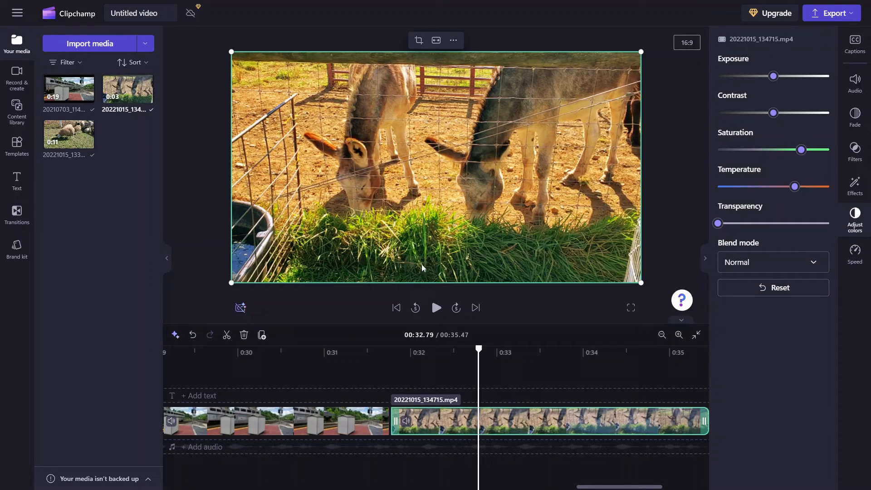
{"action": "left_click", "coordinate": [436, 308]}
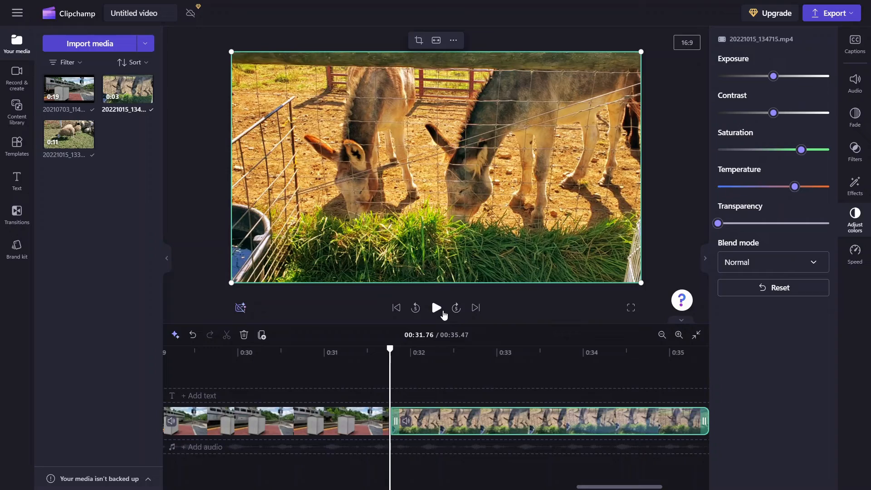
{"action": "left_click", "coordinate": [436, 307]}
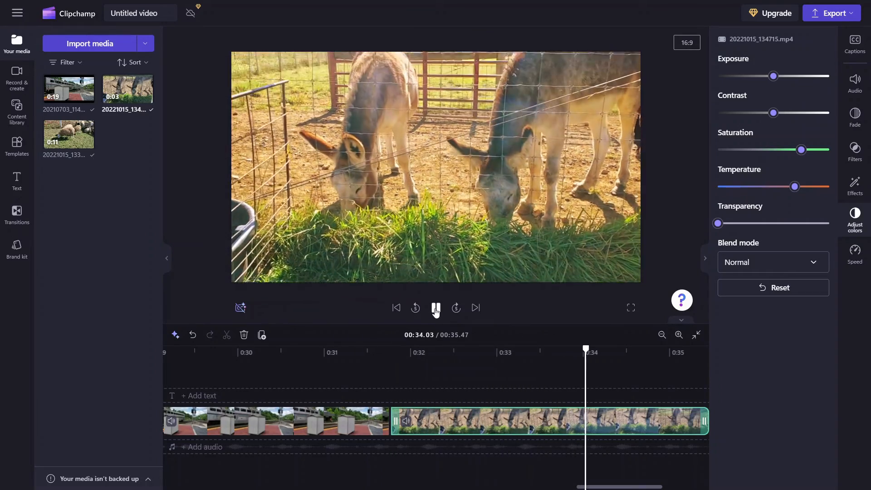
{"action": "left_click", "coordinate": [436, 307]}
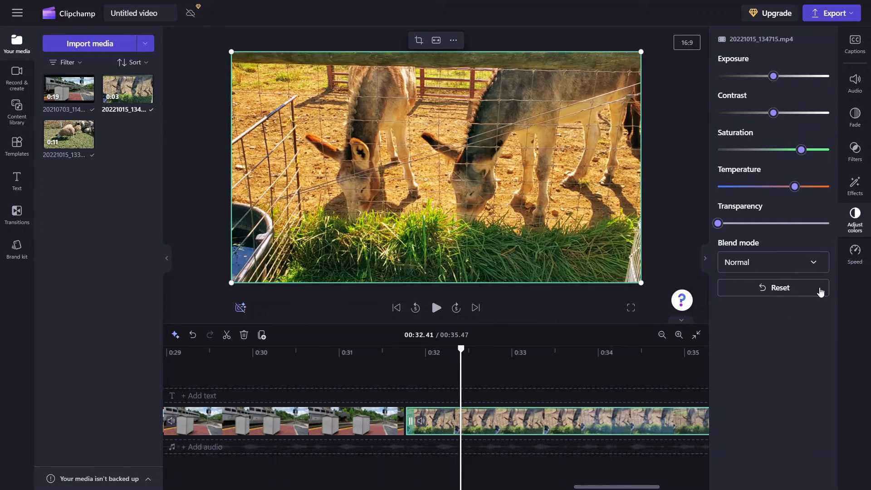
- Change the donkey clip's playback speed to 0.4x in the Speed settings
{"action": "left_click", "coordinate": [855, 252]}
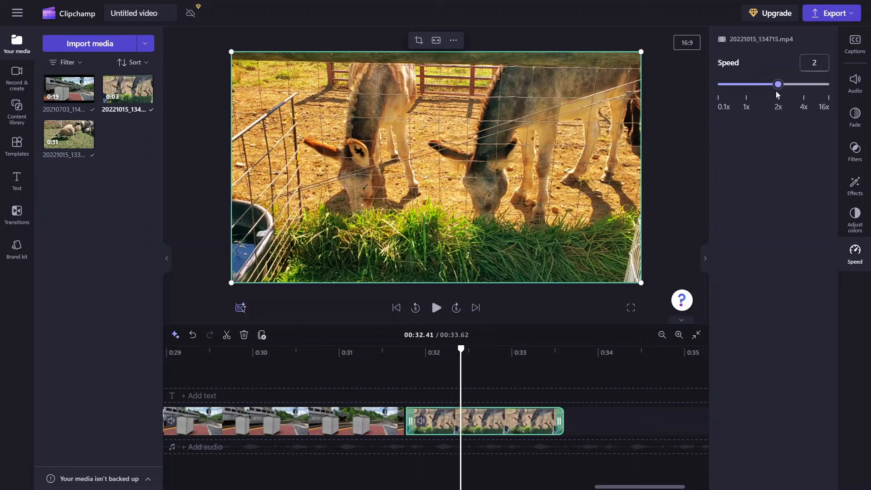
{"action": "mouse_move", "coordinate": [439, 378]}
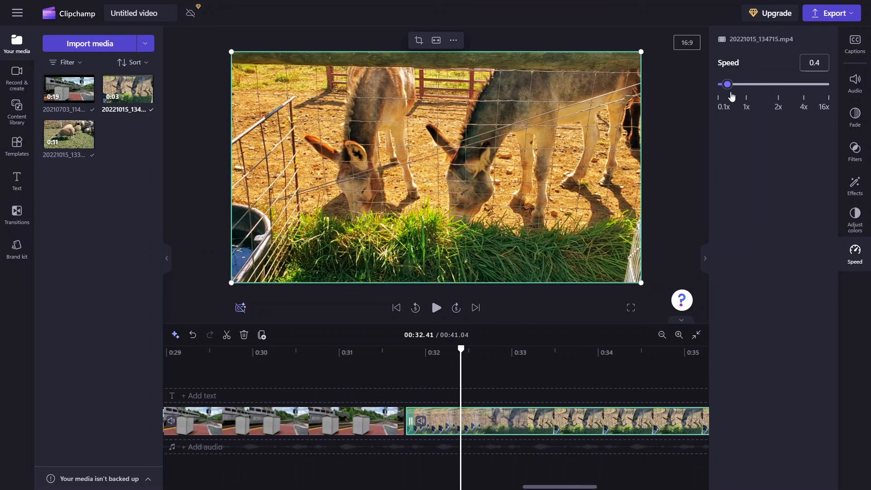
{"action": "mouse_move", "coordinate": [489, 316]}
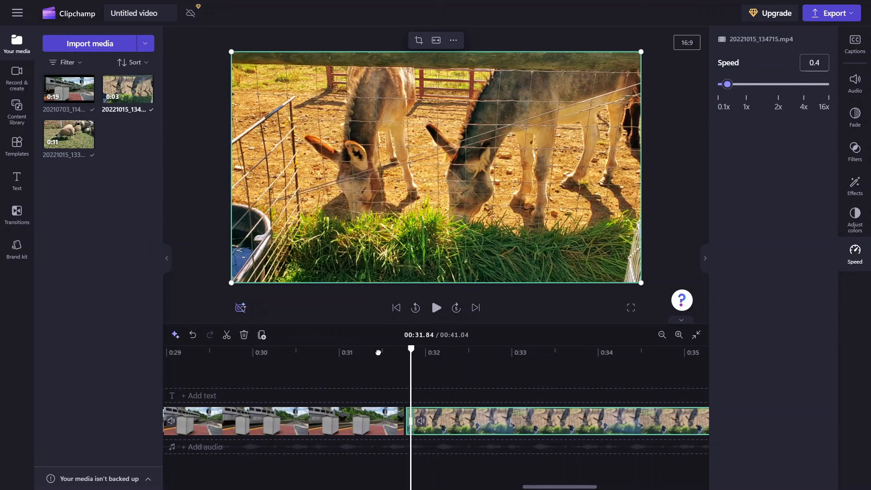
{"action": "left_click", "coordinate": [436, 308]}
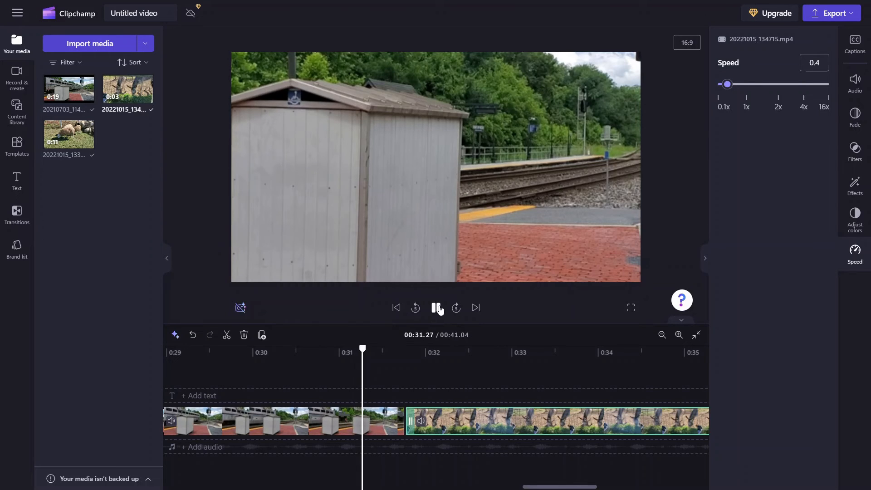
{"action": "left_click", "coordinate": [439, 308]}
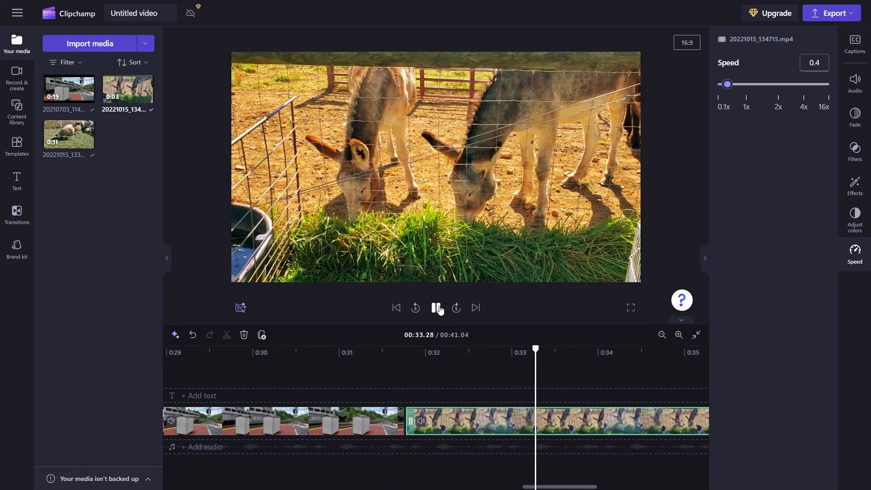
{"action": "left_click", "coordinate": [438, 308]}
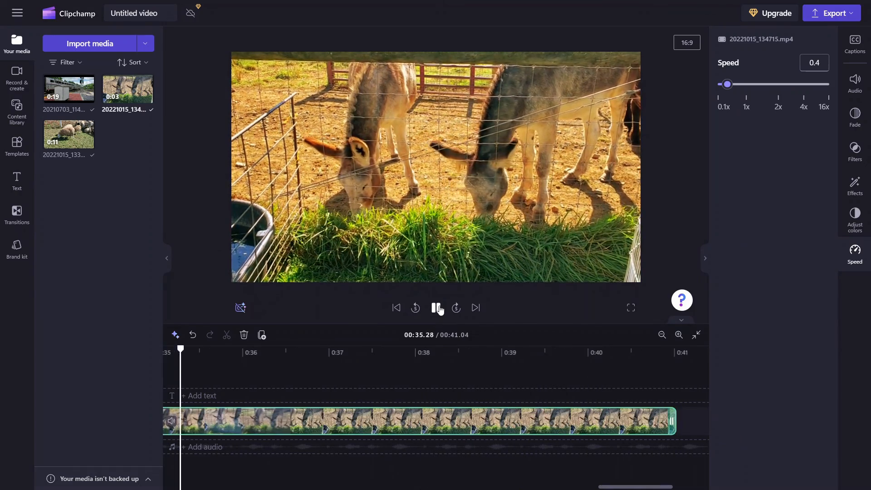
{"action": "left_click", "coordinate": [438, 308]}
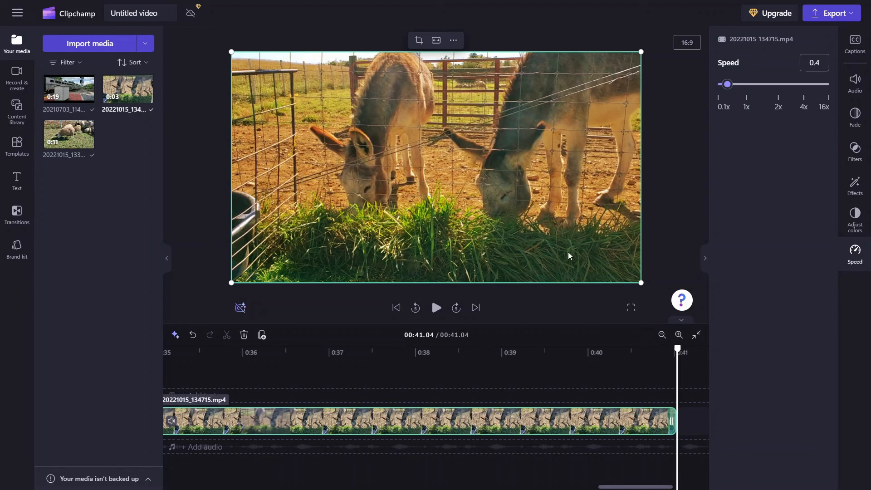
{"action": "mouse_move", "coordinate": [497, 395]}
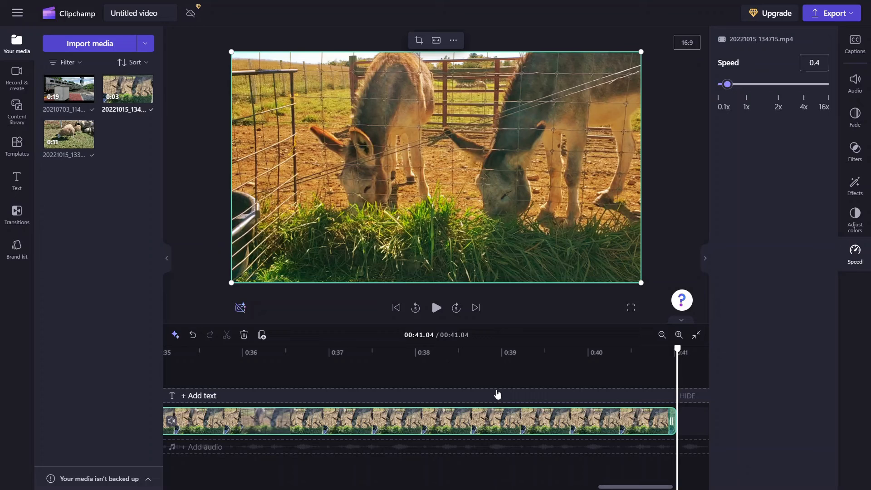
{"action": "mouse_move", "coordinate": [413, 428]}
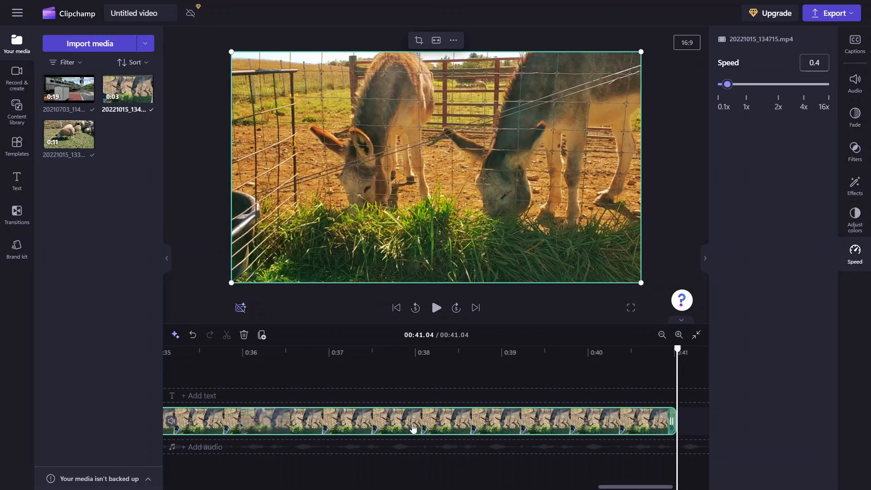
{"action": "left_click", "coordinate": [436, 308]}
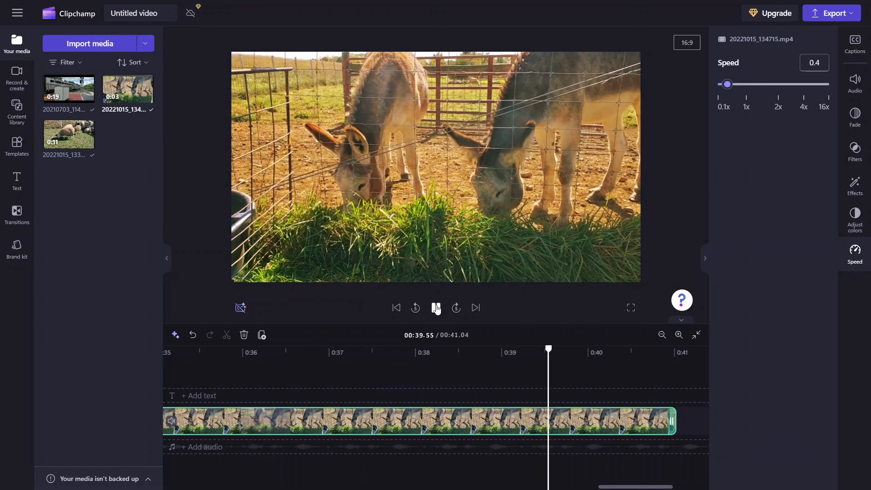
{"action": "left_click", "coordinate": [436, 307]}
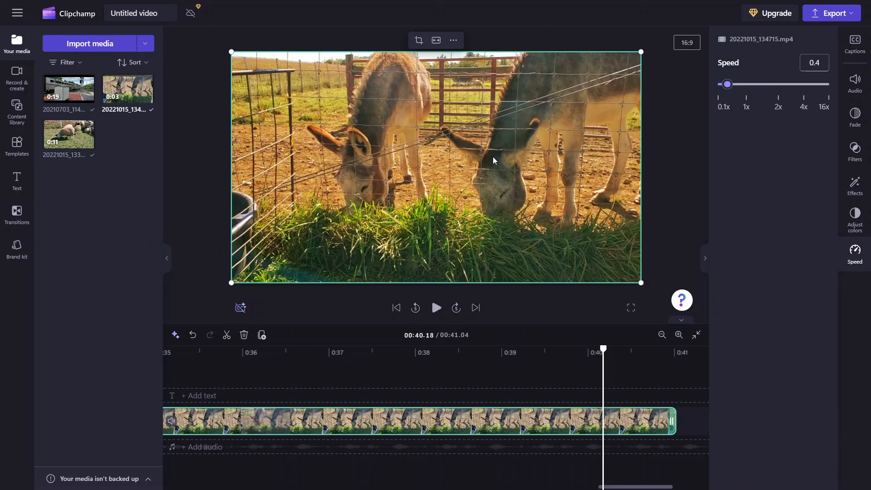
{"action": "mouse_move", "coordinate": [397, 248]}
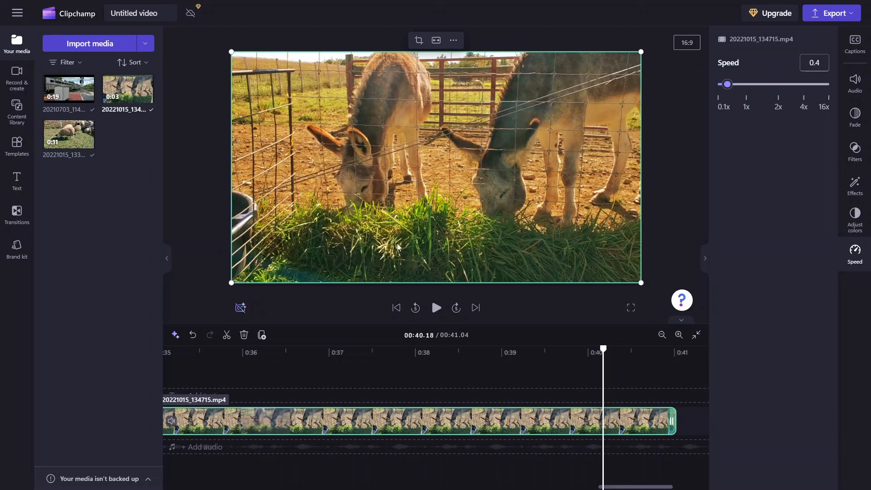
{"action": "mouse_move", "coordinate": [363, 256]}
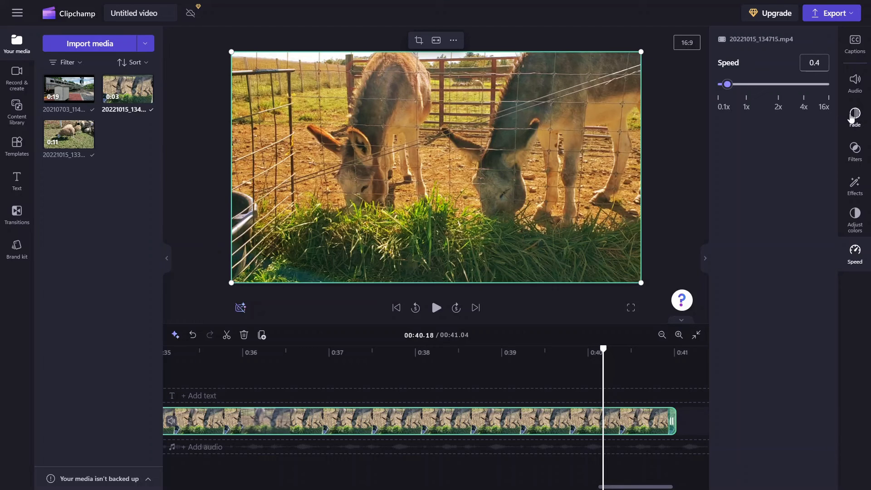
- Fade the donkey clip in and out over 1.6 s each and preview the ending
{"action": "left_click", "coordinate": [855, 116]}
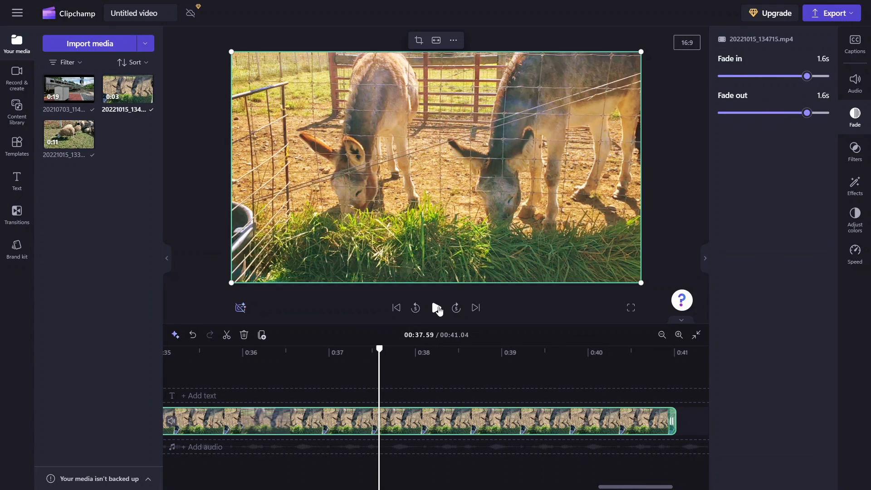
{"action": "left_click", "coordinate": [436, 307]}
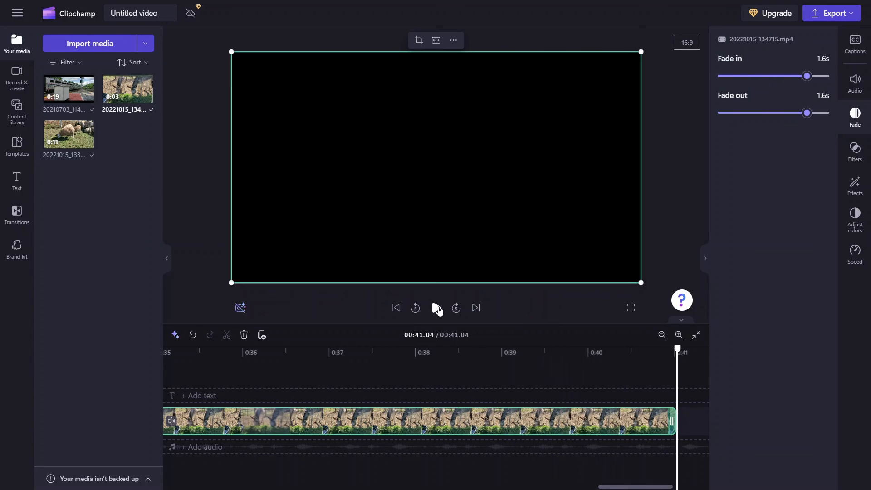
{"action": "mouse_move", "coordinate": [796, 262]}
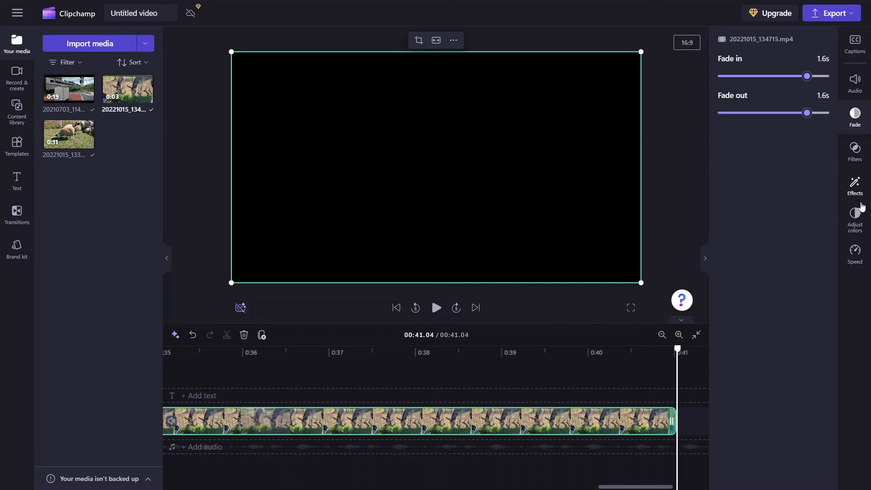
{"action": "mouse_move", "coordinate": [834, 232]}
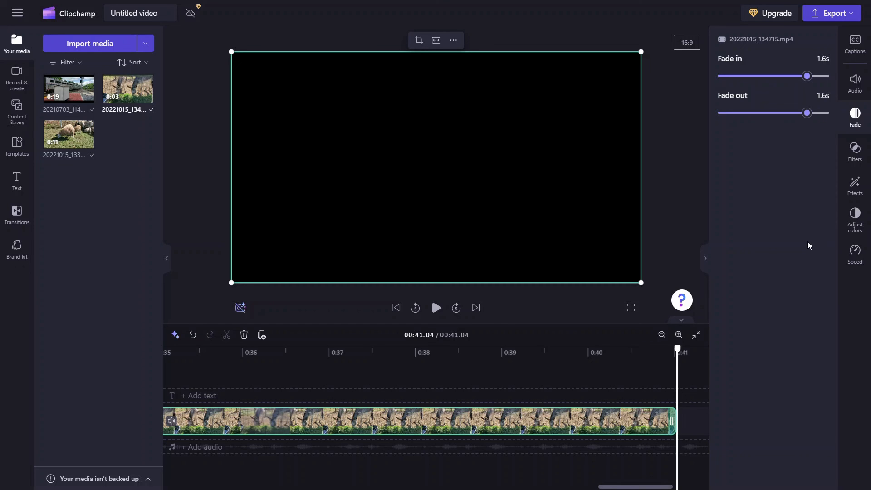
{"action": "mouse_move", "coordinate": [855, 217]}
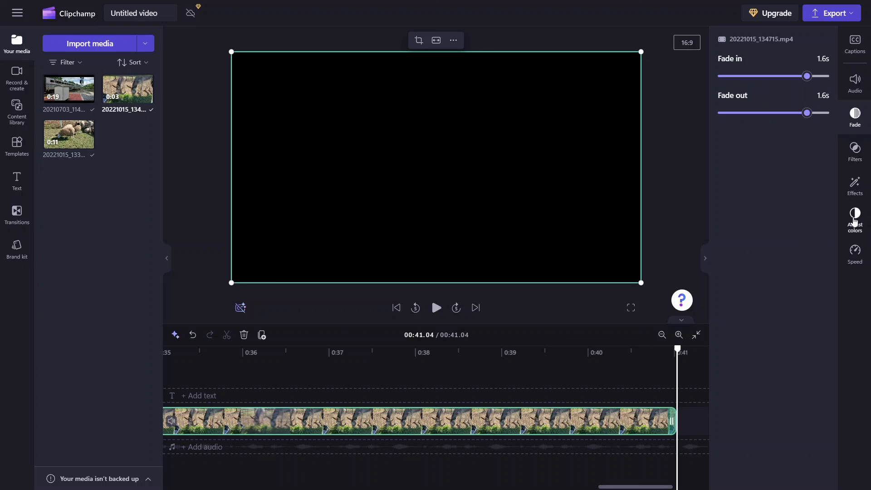
{"action": "mouse_move", "coordinate": [835, 233]}
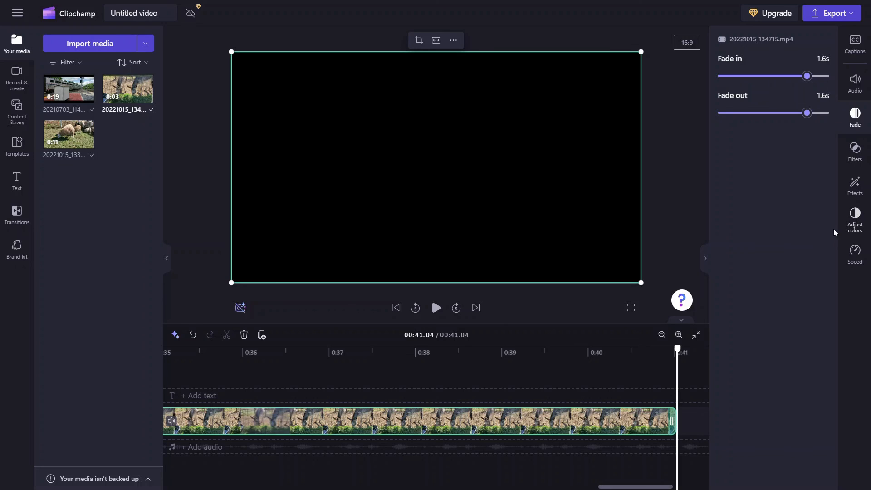